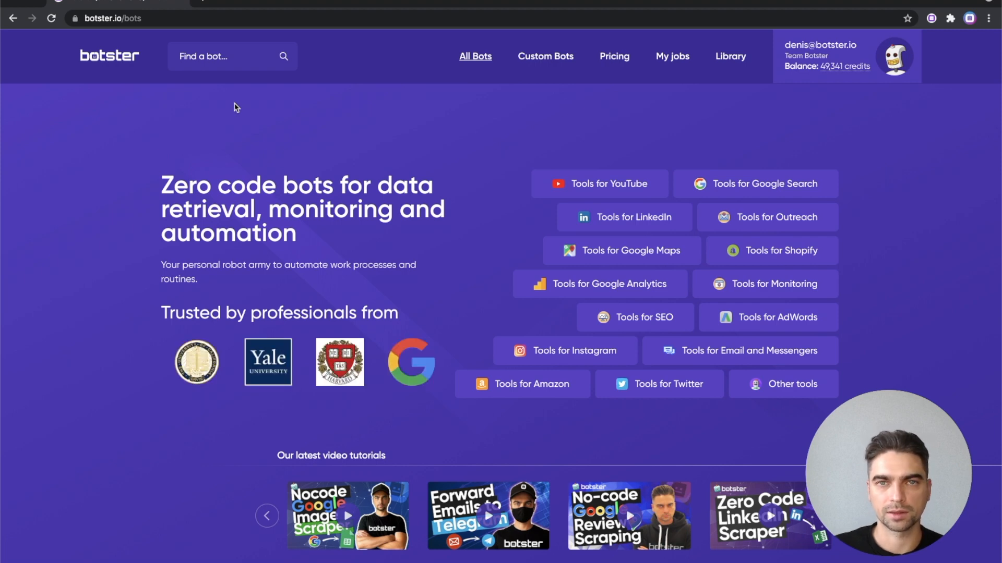
# Search the bot catalogue for 'messengers forwarder' to list the matching forwarder bots
pyautogui.click(230, 57)
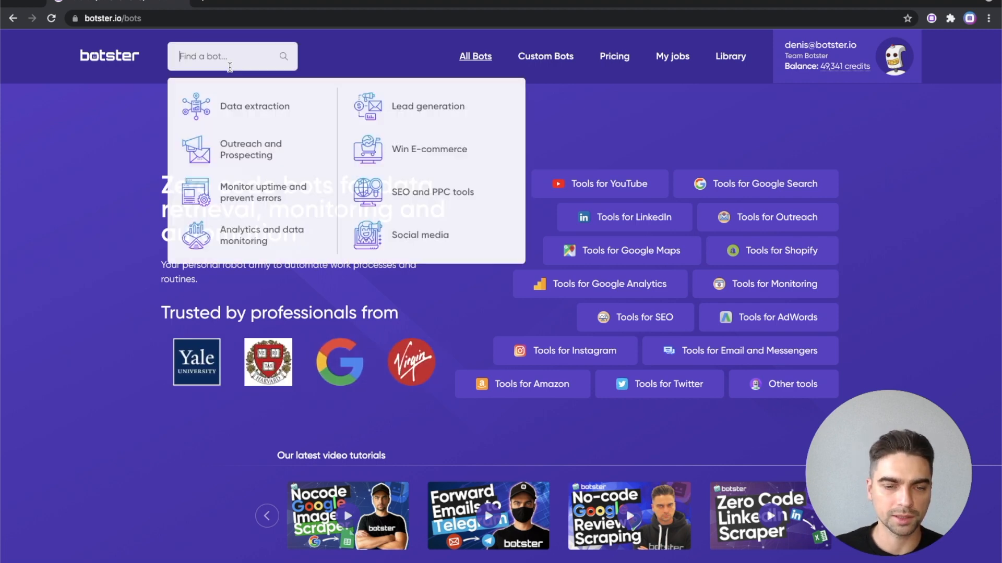
pyautogui.write('mess')
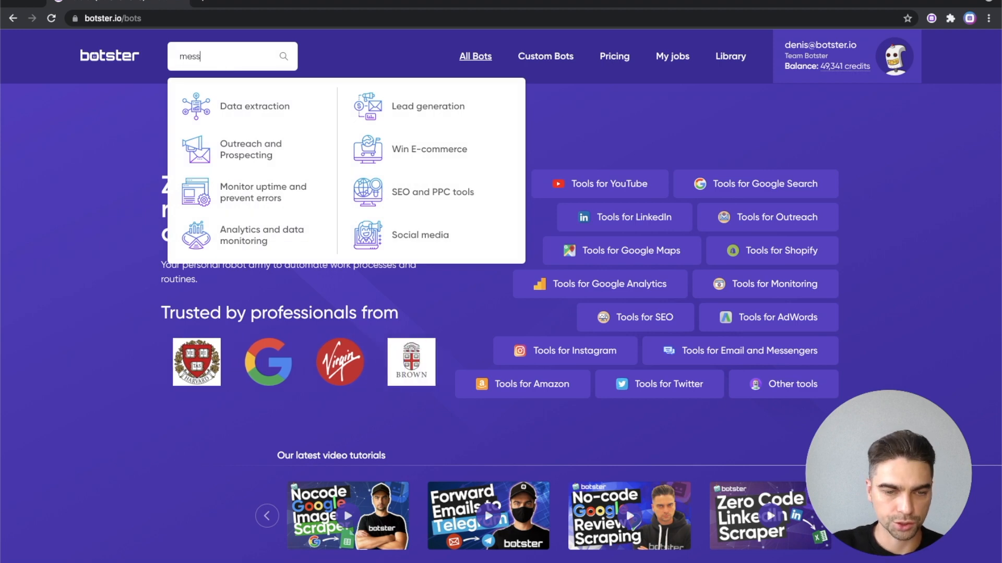
pyautogui.write('messengers forwarder')
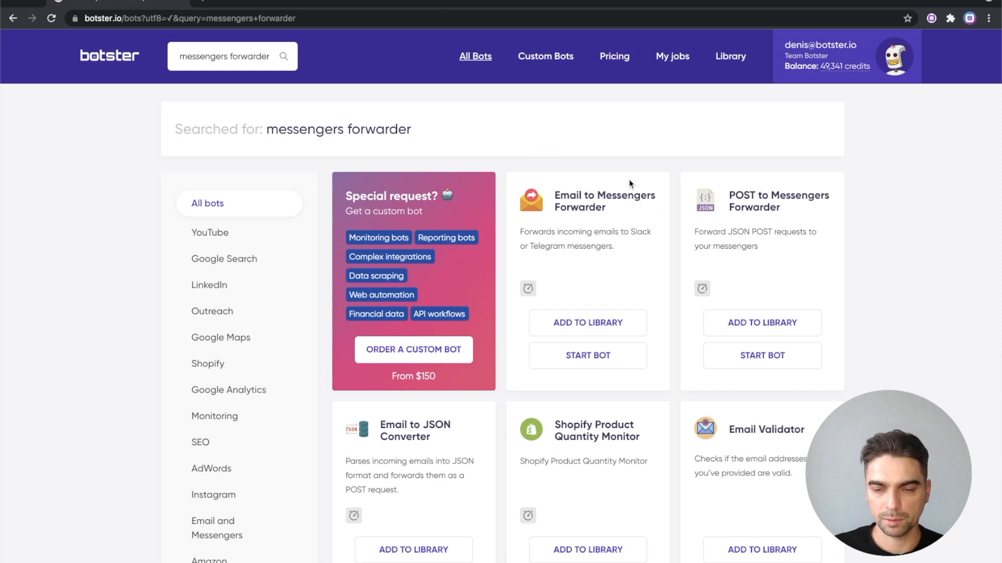
# View the Email to Messengers Forwarder detail page with its 5-credits-per-run price and description
pyautogui.click(603, 200)
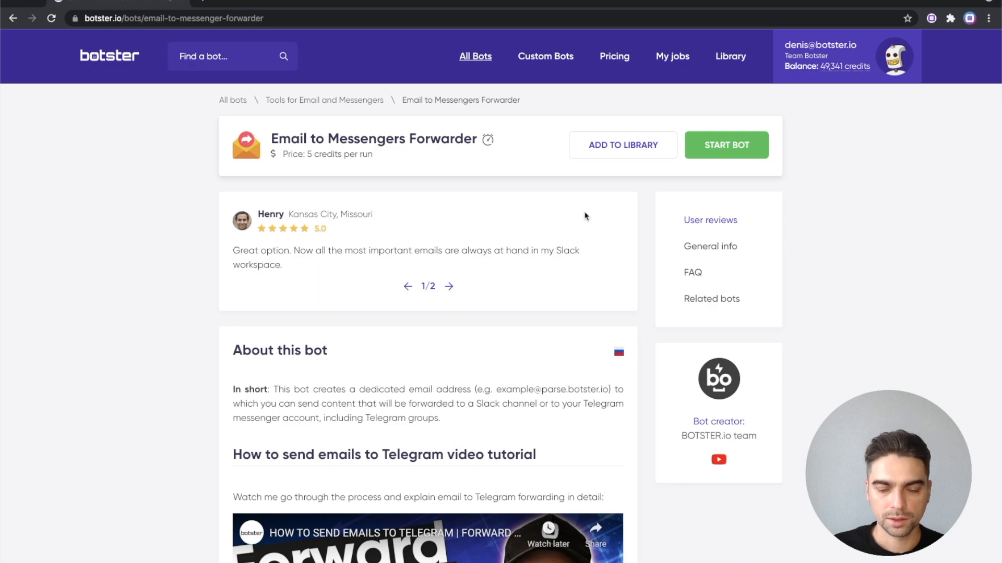
pyautogui.scroll(-3)
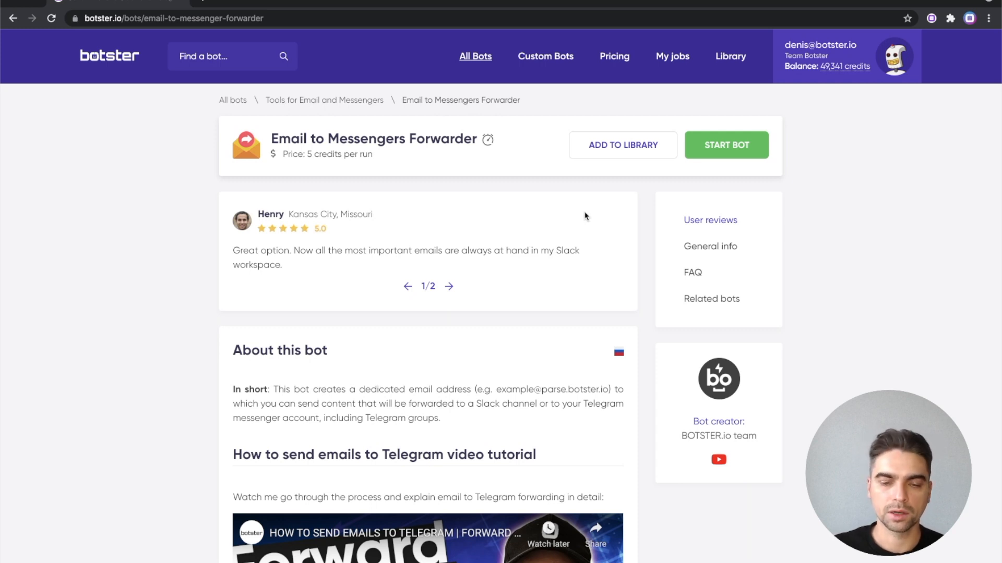
pyautogui.moveTo(706, 176)
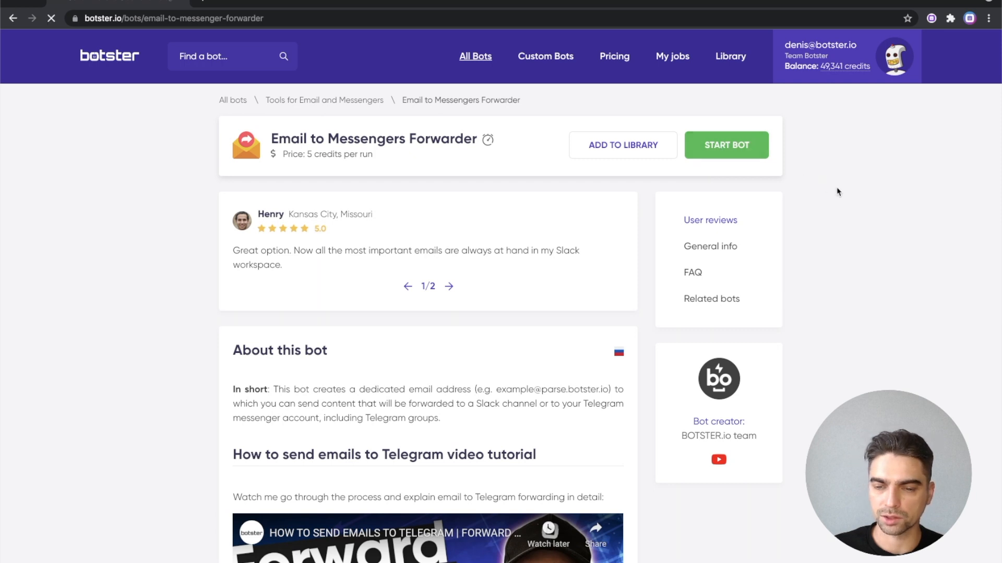
# Start a new job for the bot and name it 'Emails to Slack FW test'
pyautogui.click(726, 145)
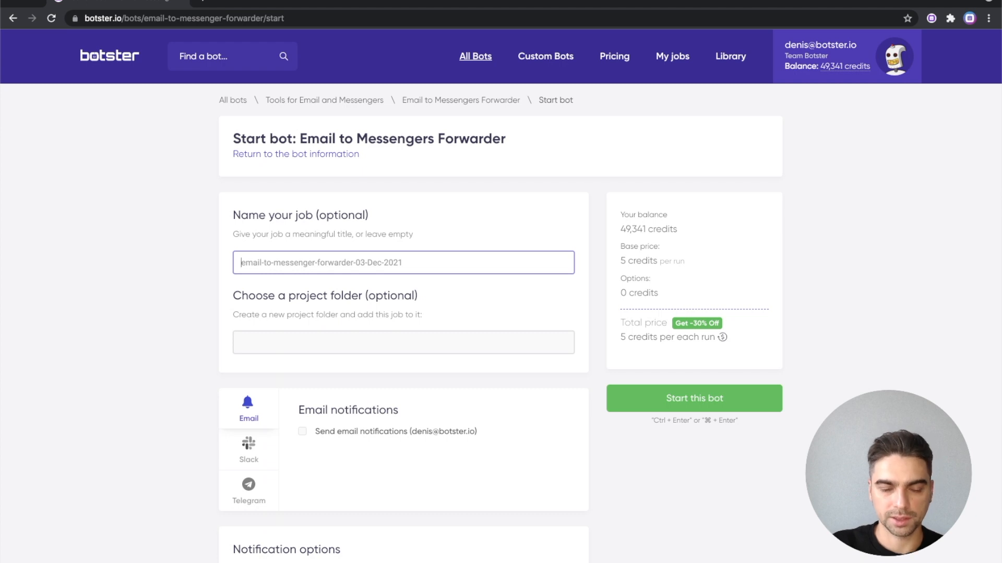
pyautogui.write('Emais')
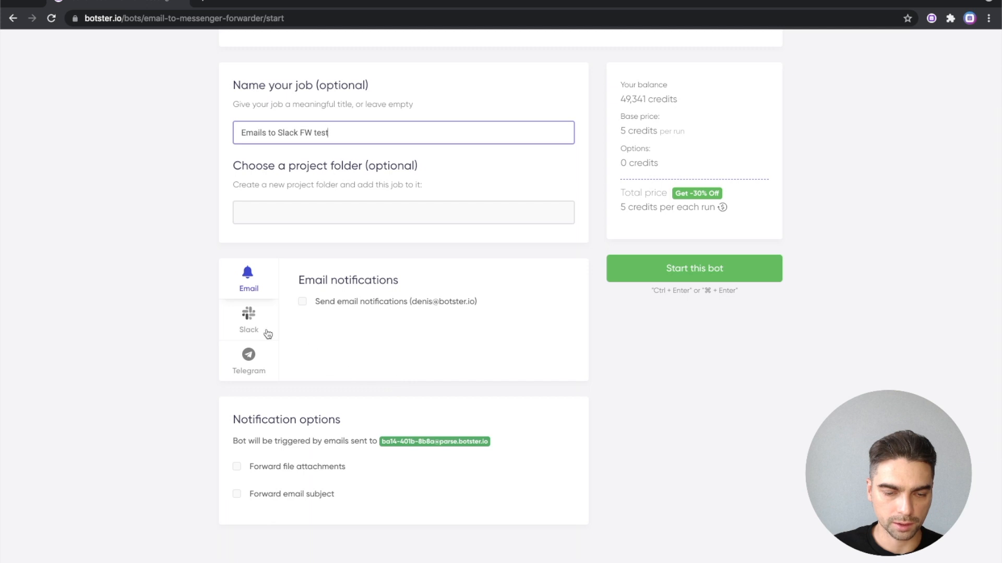
pyautogui.click(248, 319)
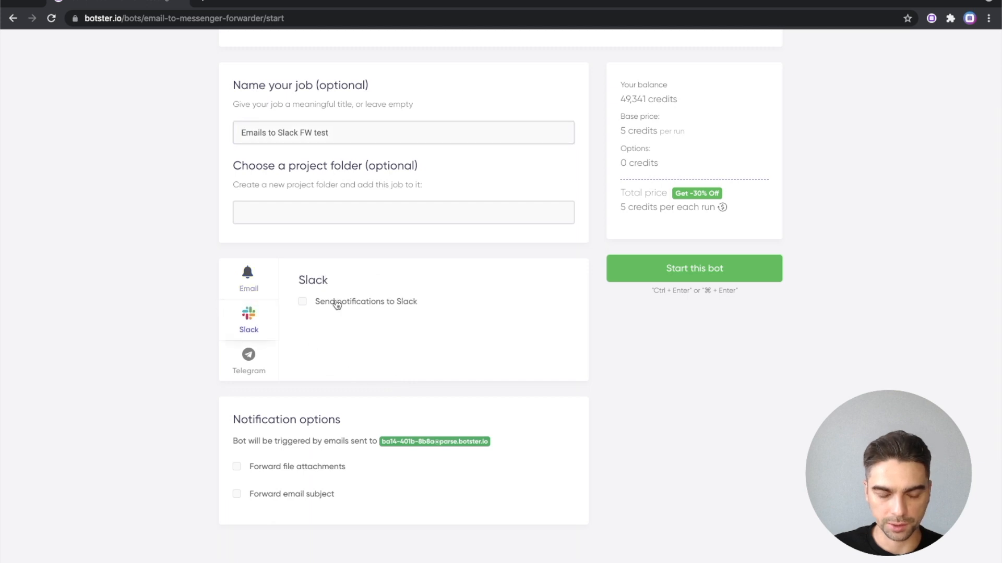
pyautogui.moveTo(400, 306)
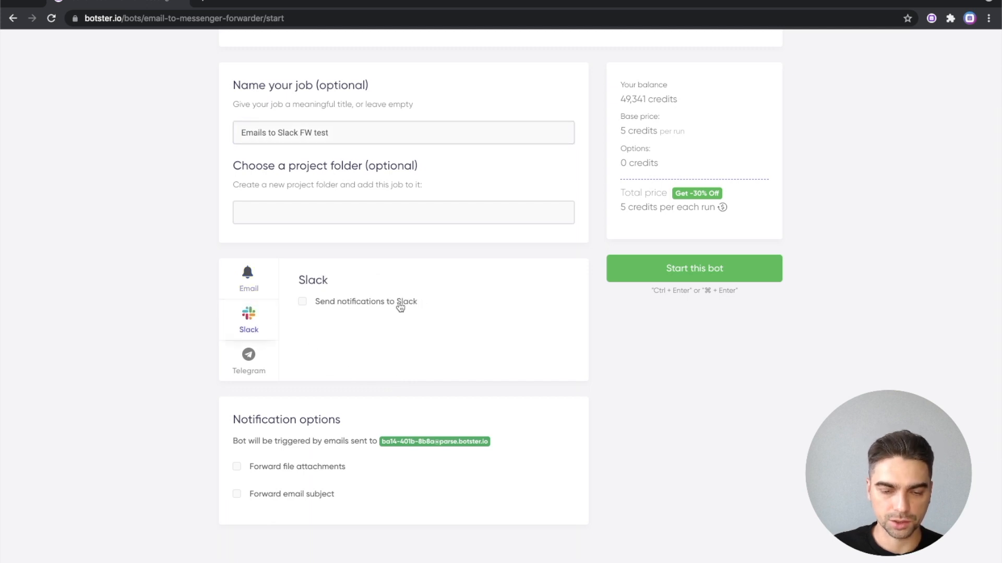
# Enable Slack notifications and connect the job to the Slack workspace, allowing access
pyautogui.click(302, 301)
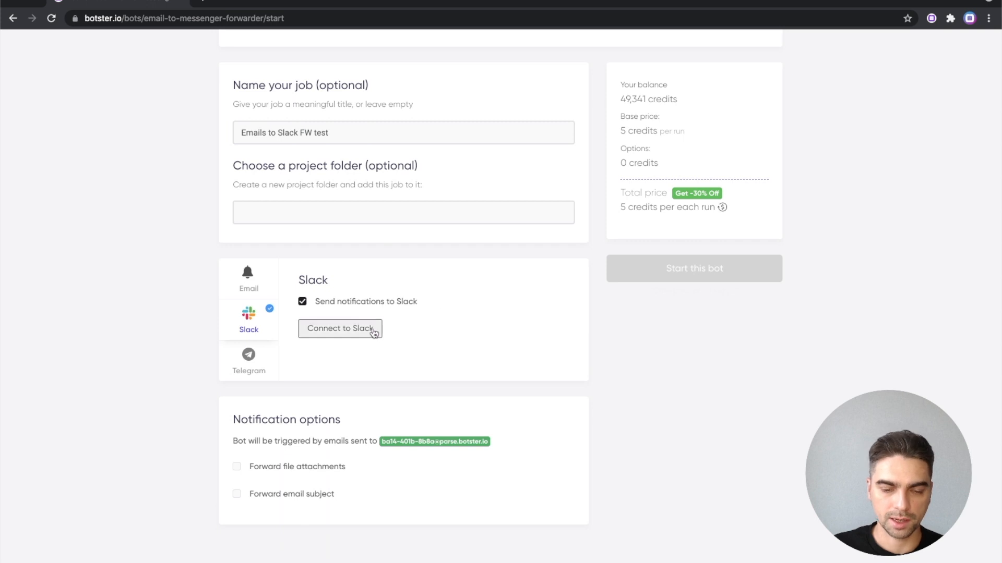
pyautogui.click(340, 329)
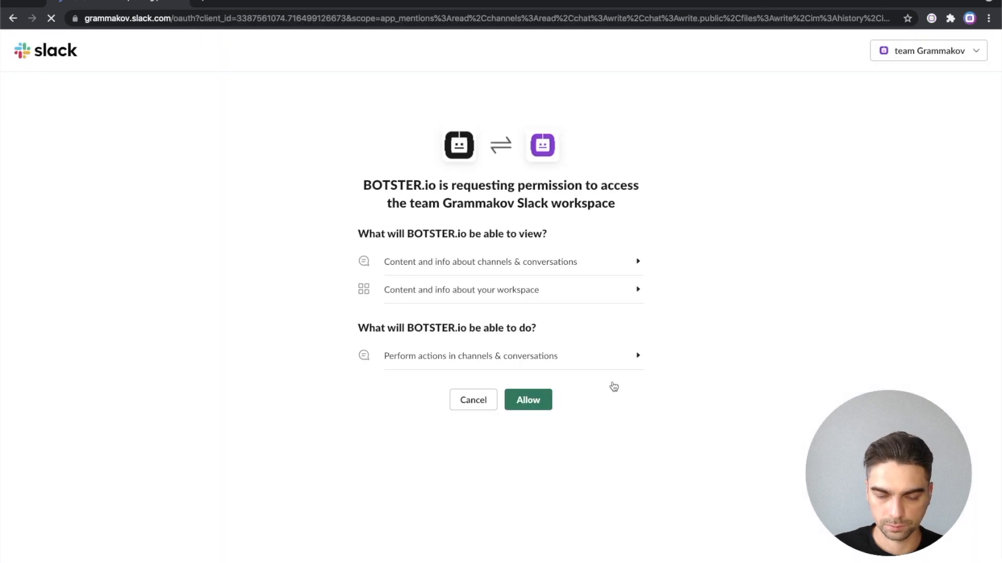
pyautogui.click(527, 400)
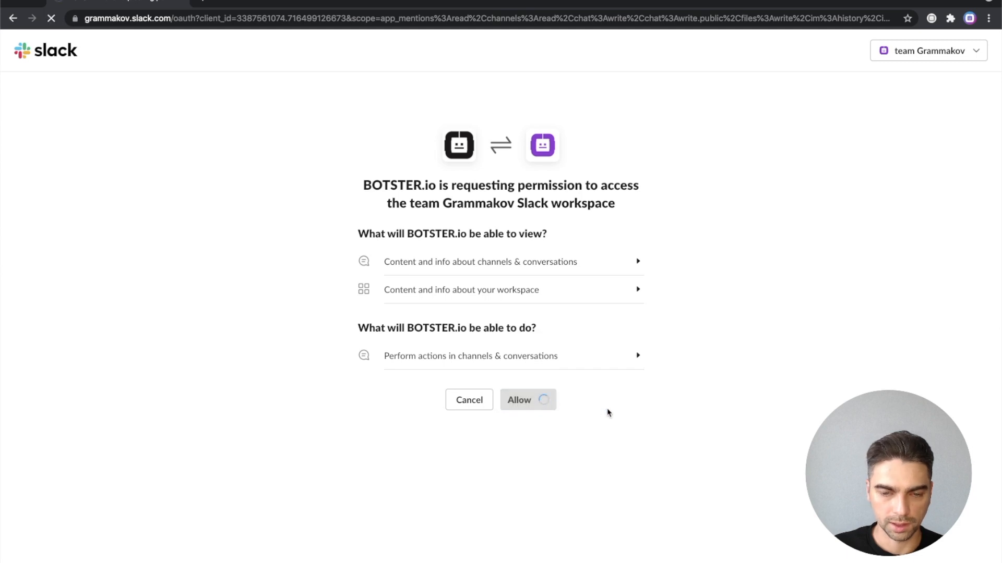
pyautogui.click(519, 399)
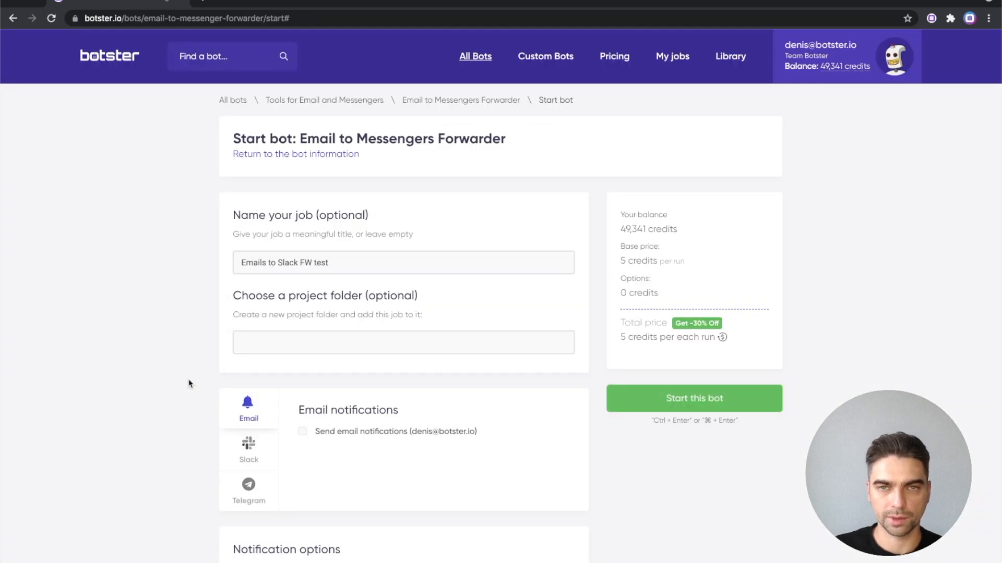
# Enable notifications to the connected Slack workspace for the job
pyautogui.click(248, 451)
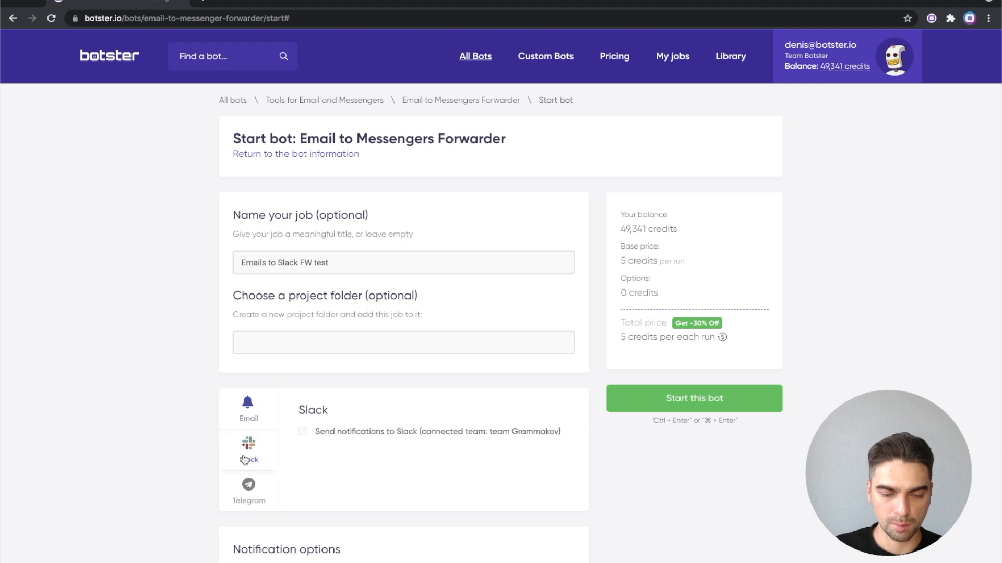
pyautogui.click(303, 431)
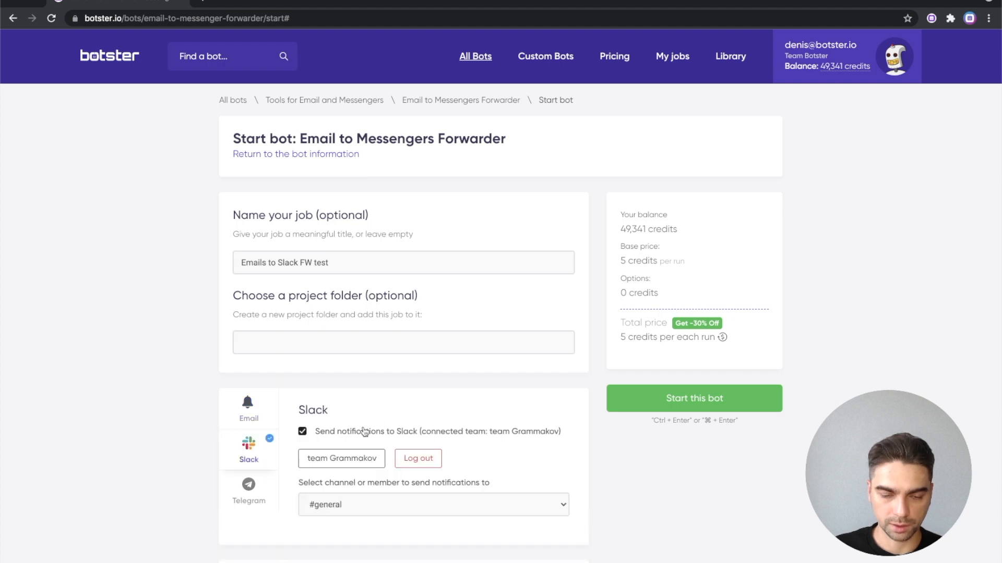
pyautogui.scroll(-3)
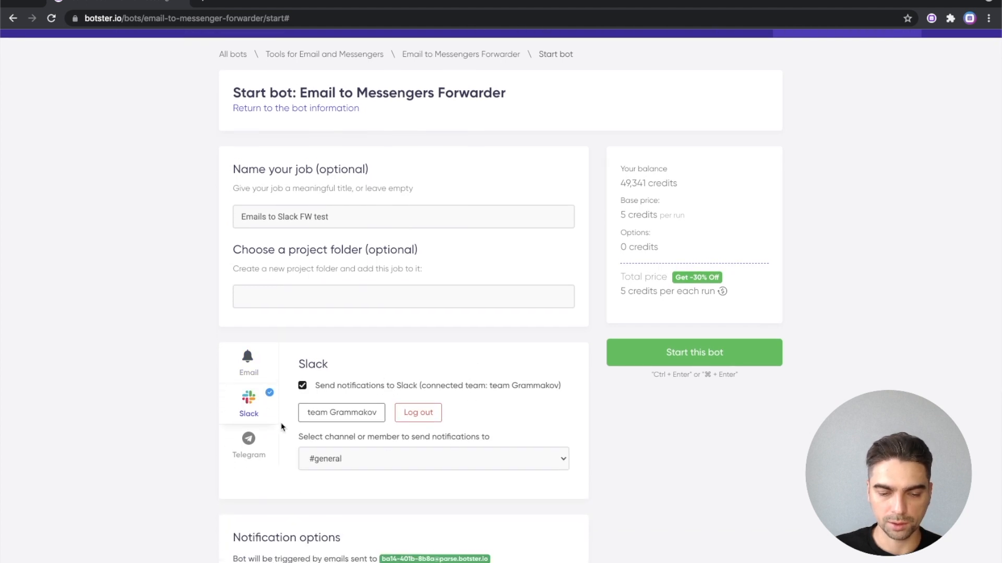
pyautogui.moveTo(463, 407)
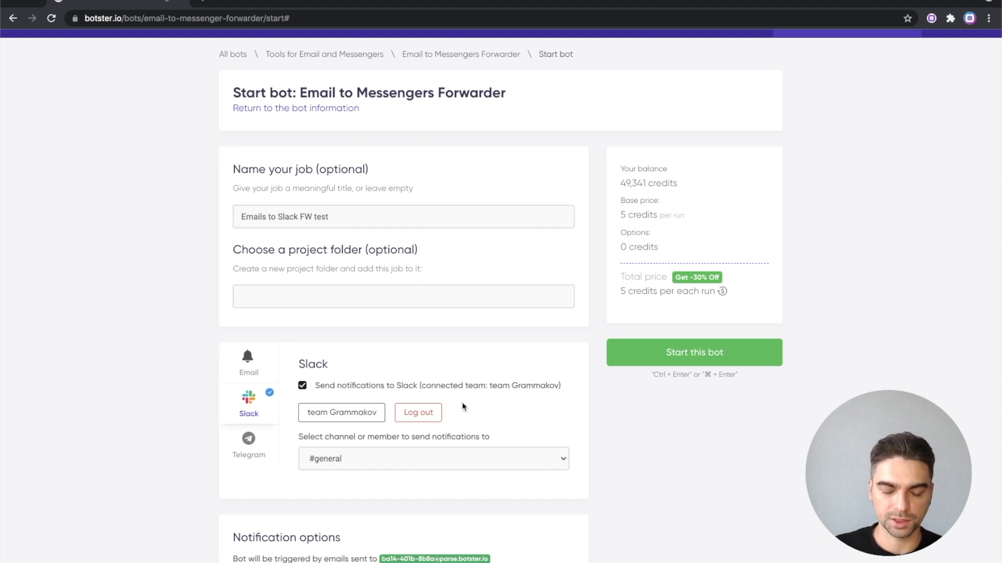
pyautogui.scroll(-3)
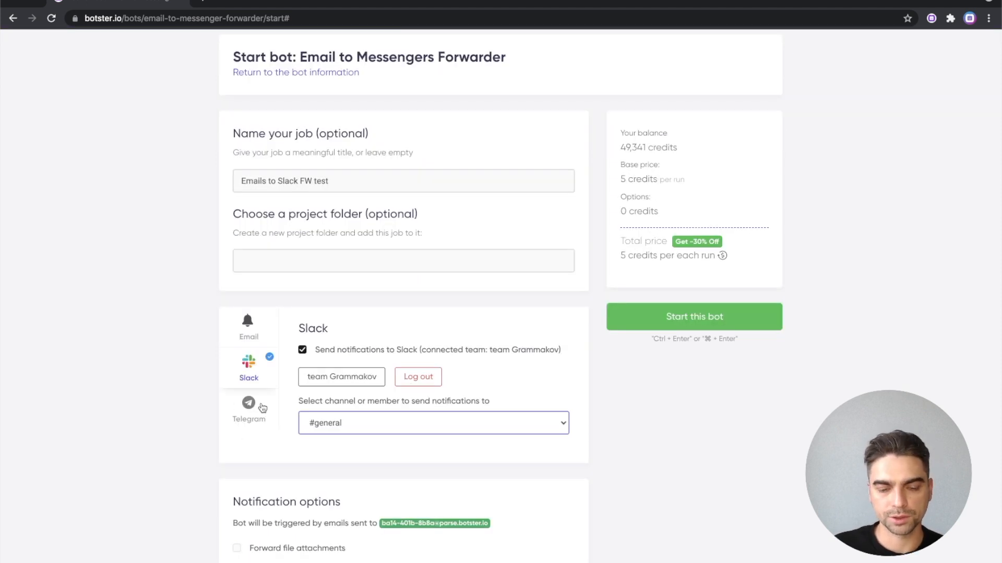
# Choose #email-forward as the Slack channel receiving the notifications
pyautogui.click(432, 423)
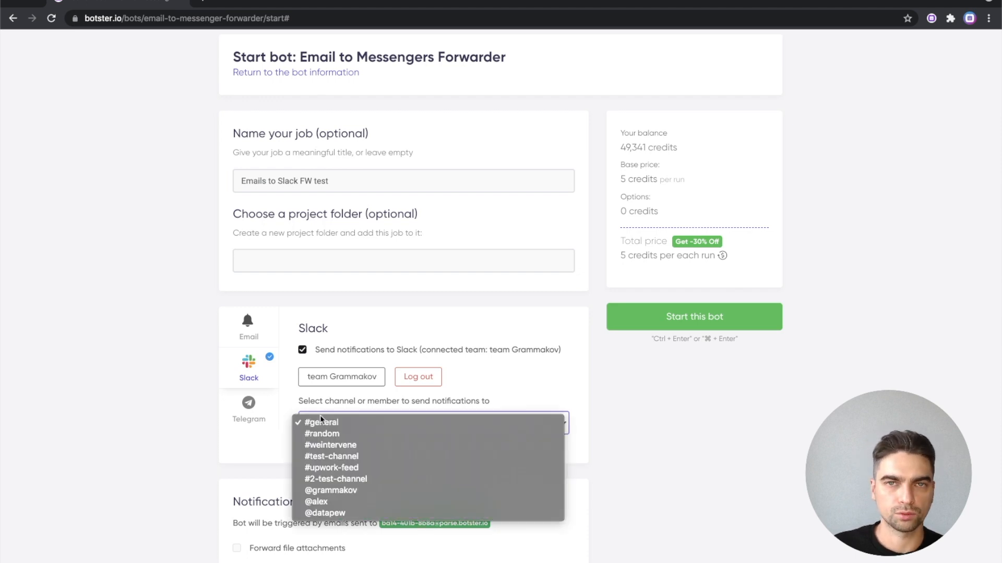
pyautogui.click(320, 423)
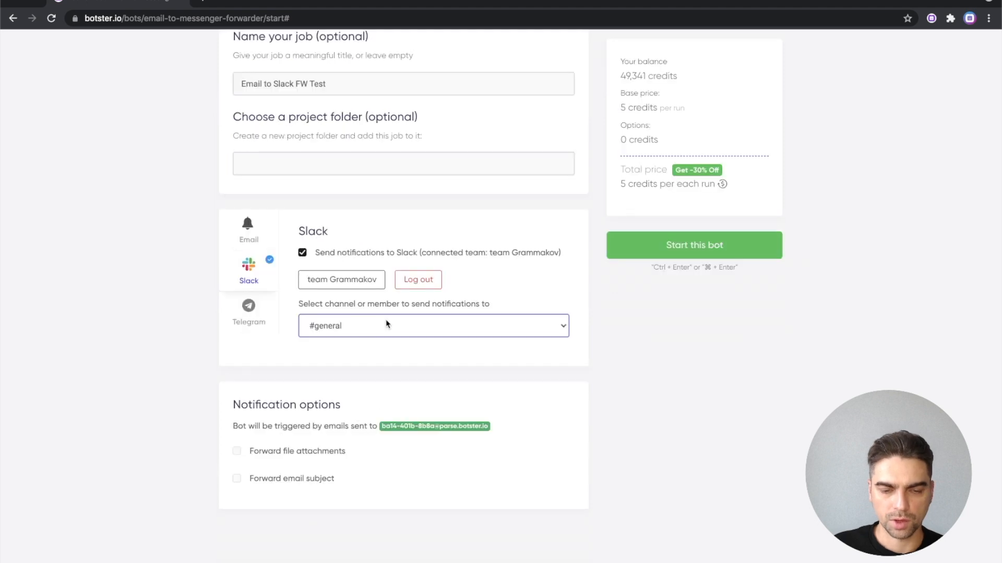
pyautogui.click(432, 325)
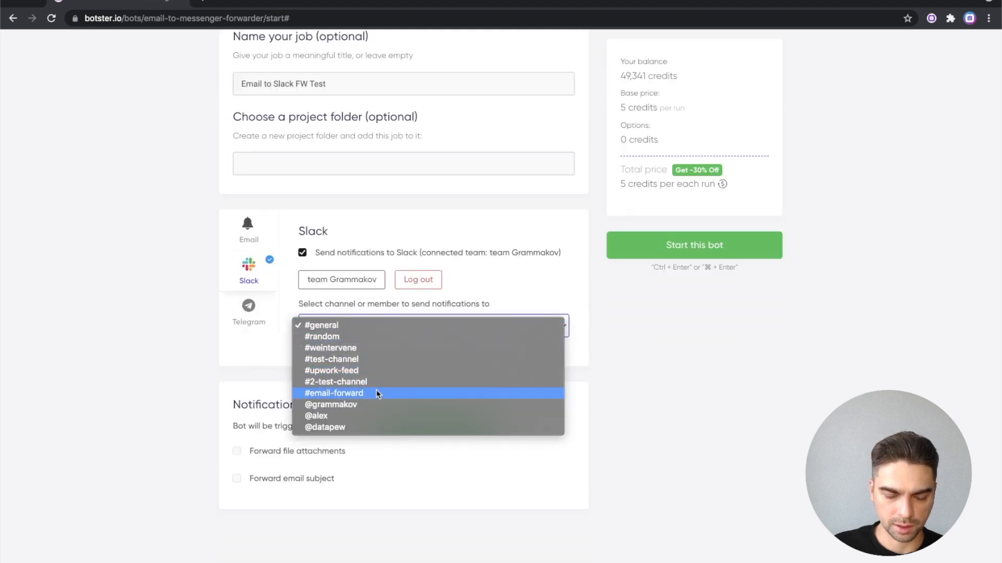
pyautogui.click(334, 393)
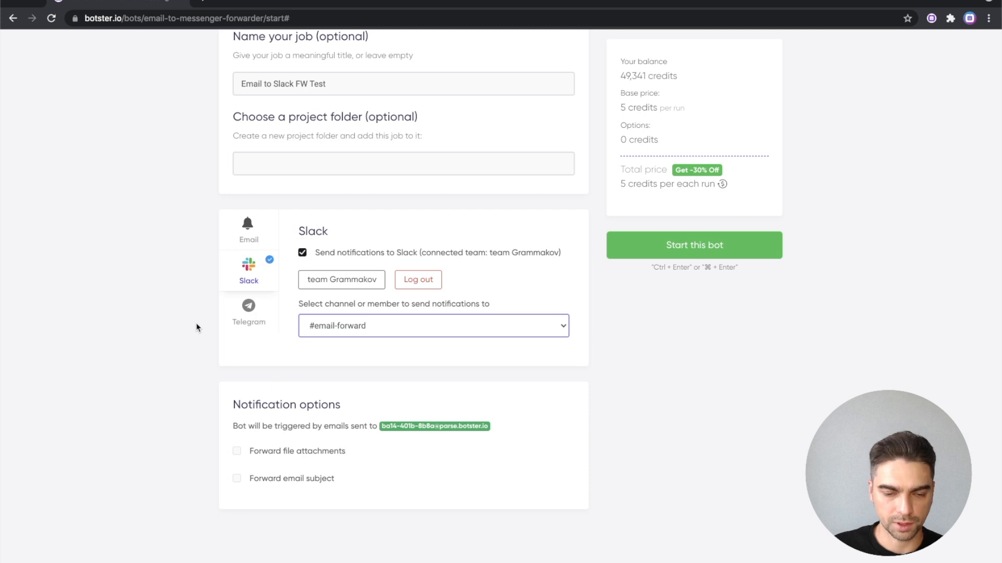
# Turn on 'Forward file attachments' and 'Forward email subject' in the Notification options
pyautogui.scroll(-3)
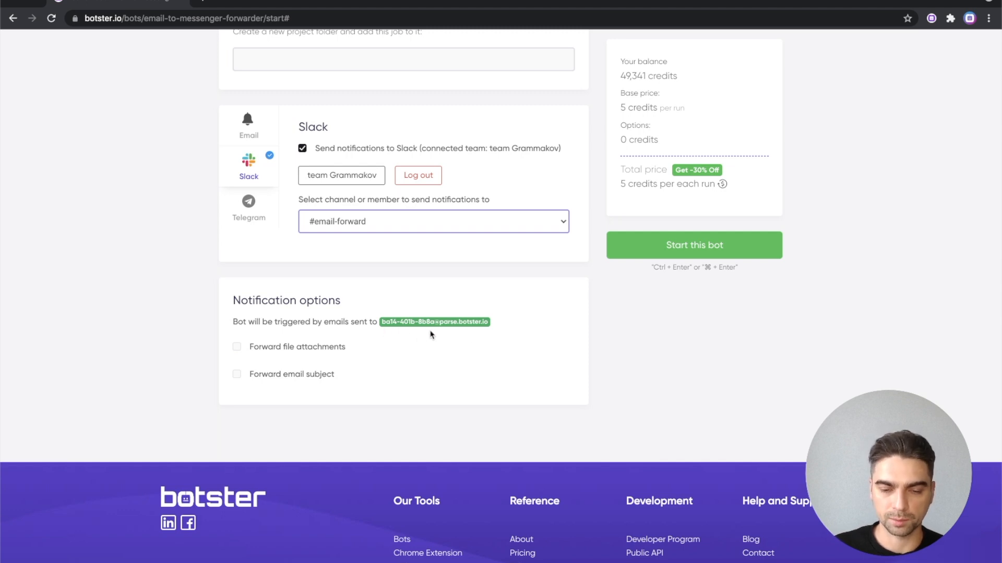
pyautogui.moveTo(462, 332)
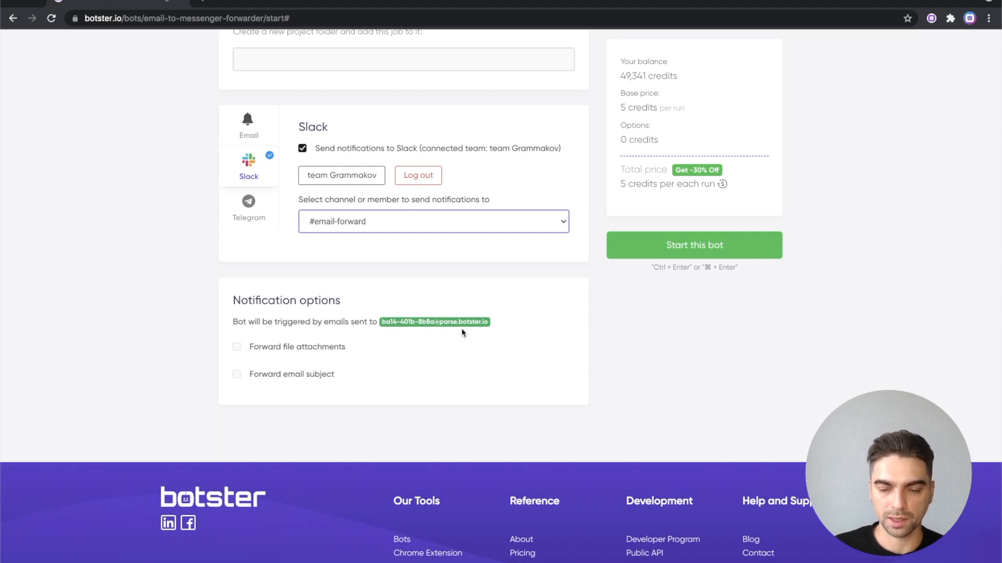
pyautogui.moveTo(339, 252)
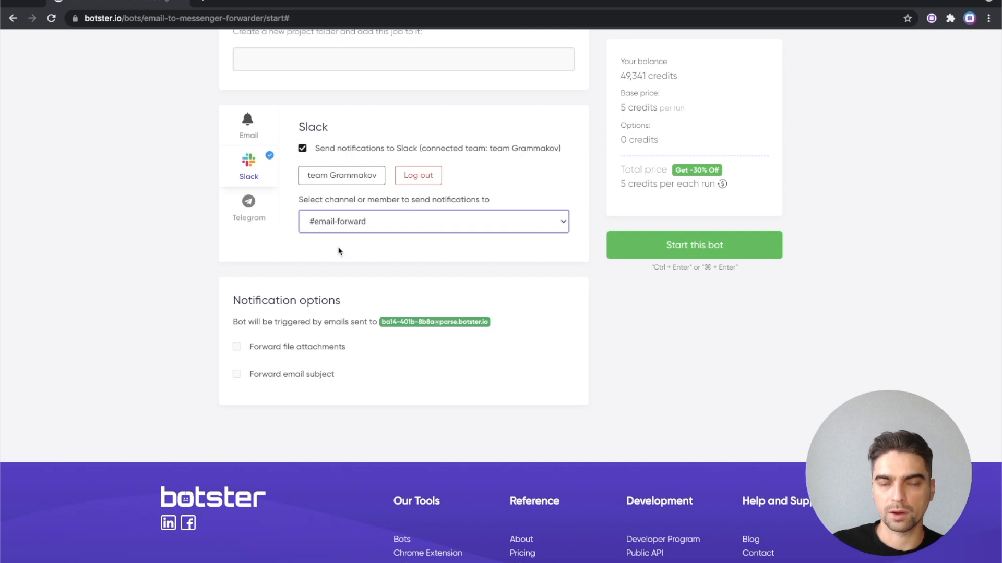
pyautogui.moveTo(628, 296)
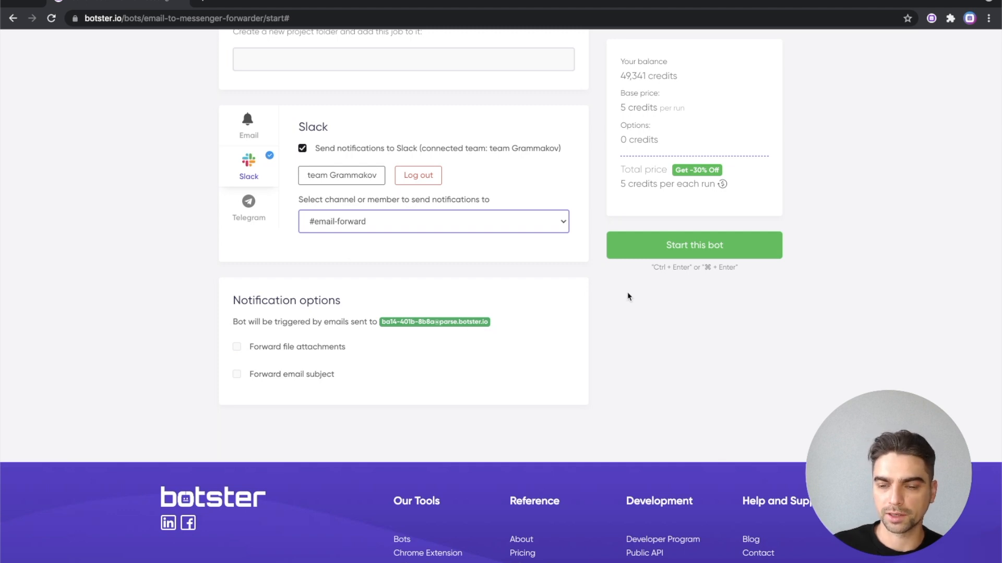
pyautogui.moveTo(649, 309)
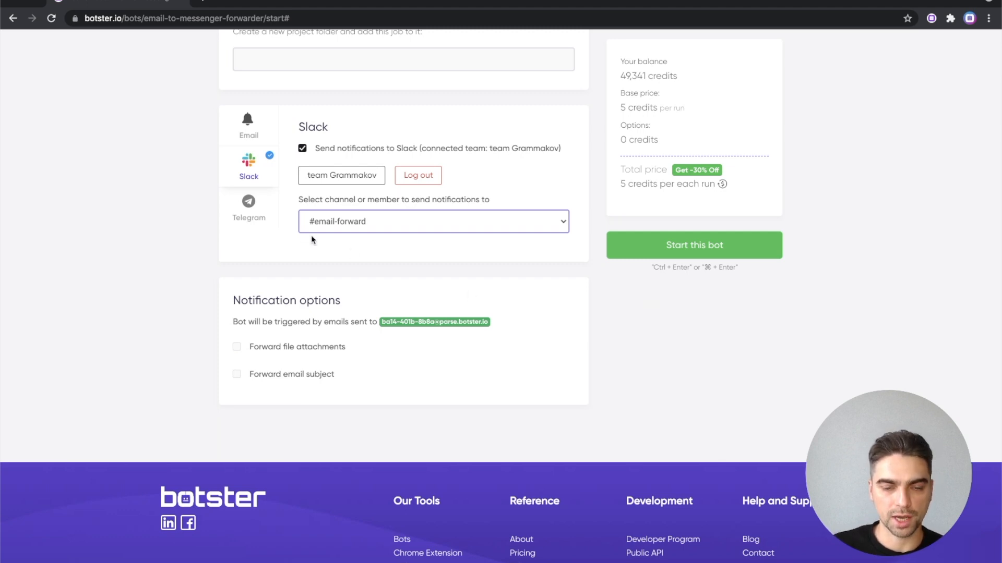
pyautogui.moveTo(307, 241)
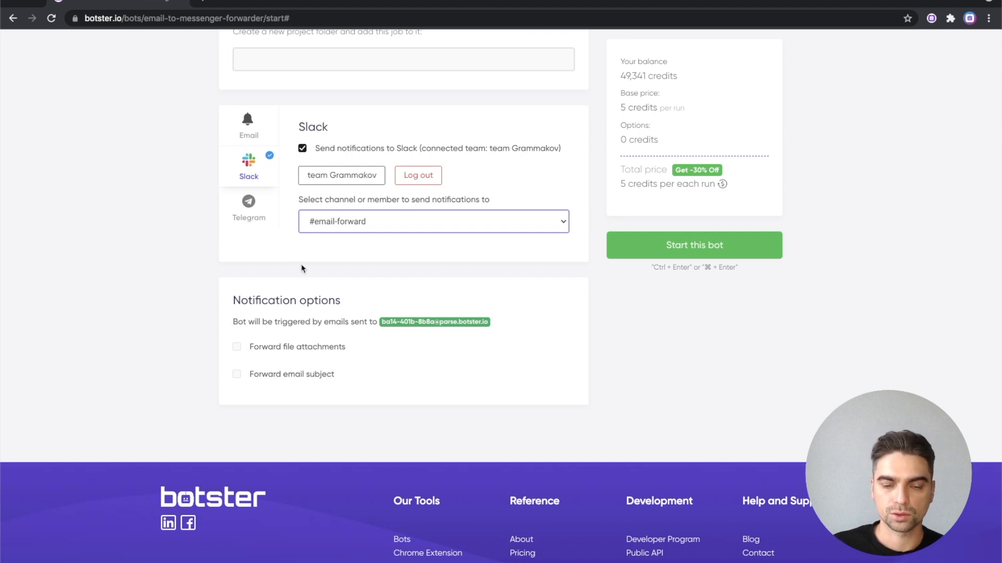
pyautogui.moveTo(397, 304)
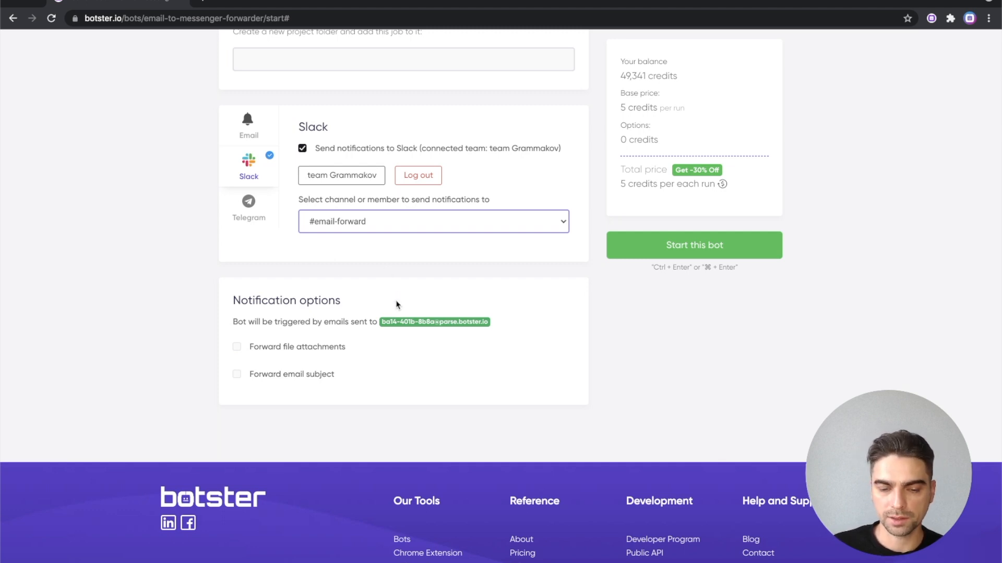
pyautogui.moveTo(439, 312)
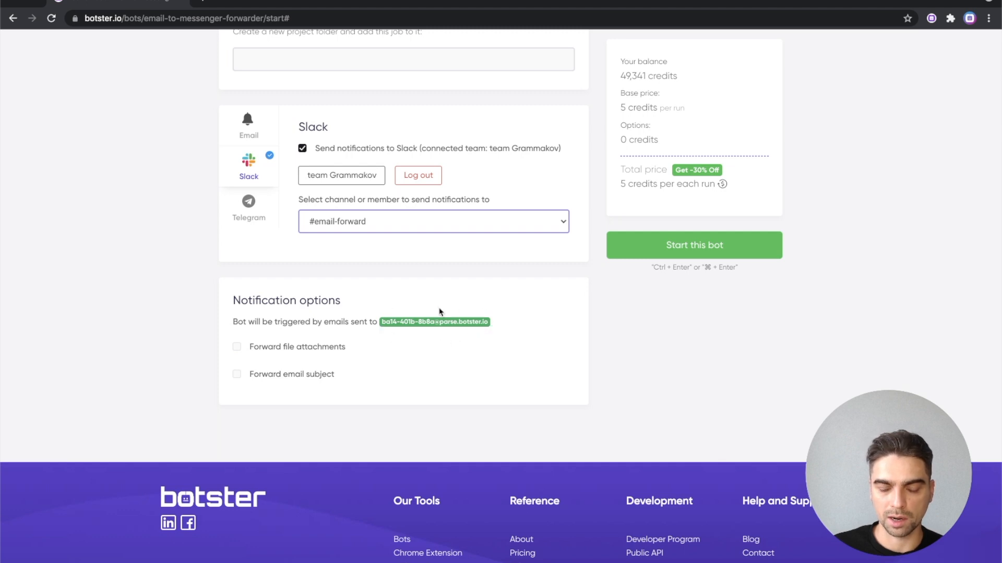
pyautogui.moveTo(349, 248)
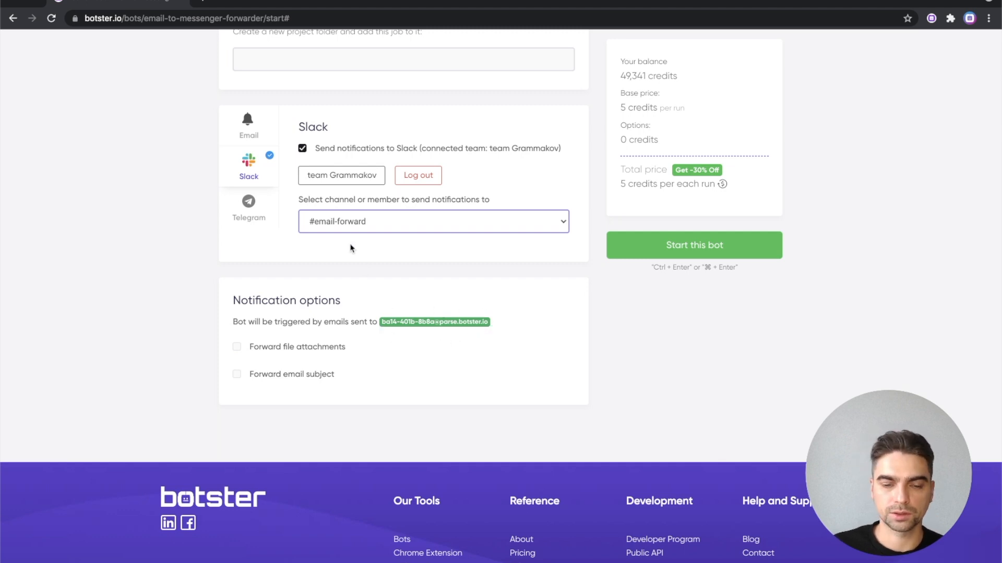
pyautogui.moveTo(341, 233)
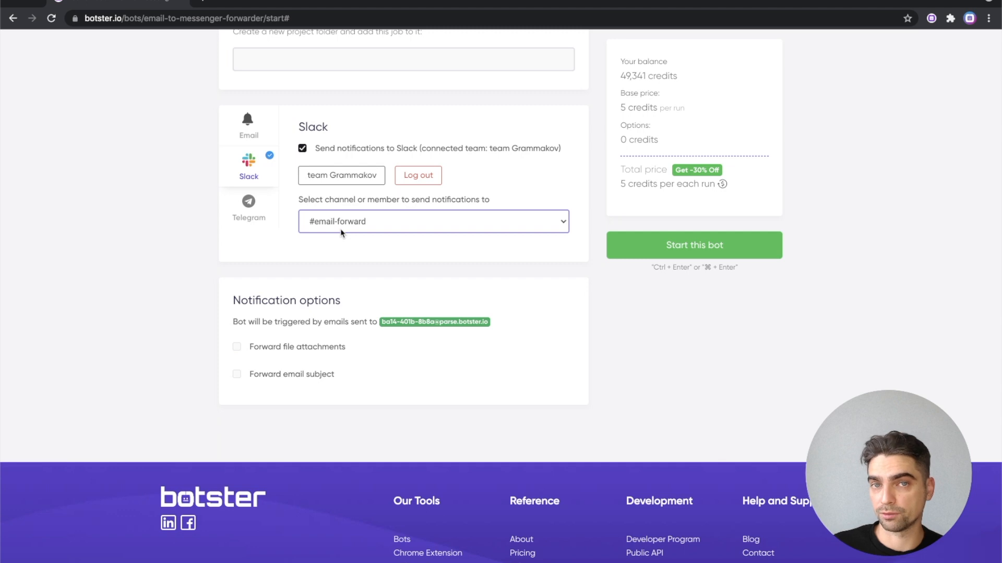
pyautogui.moveTo(329, 264)
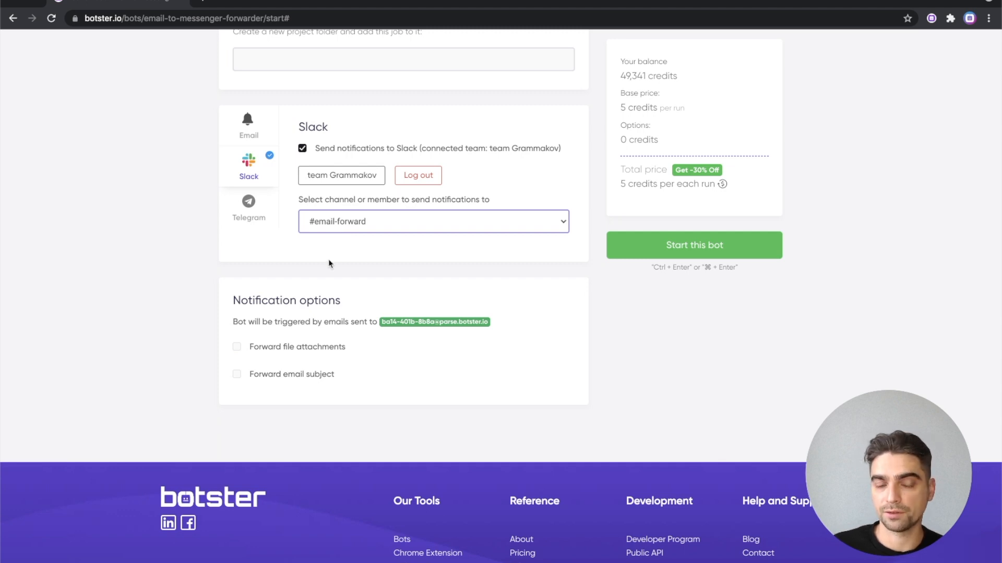
pyautogui.scroll(-3)
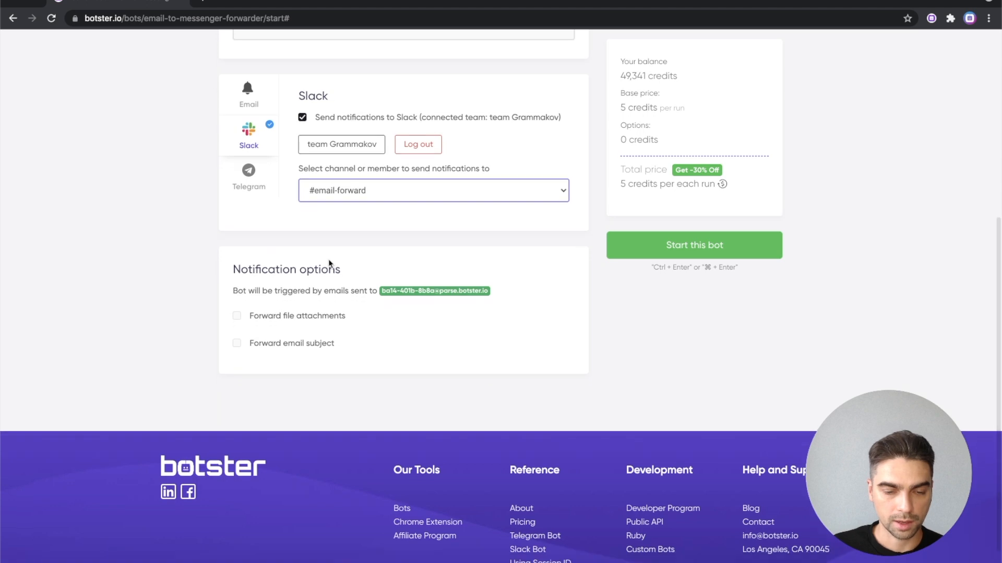
pyautogui.scroll(-3)
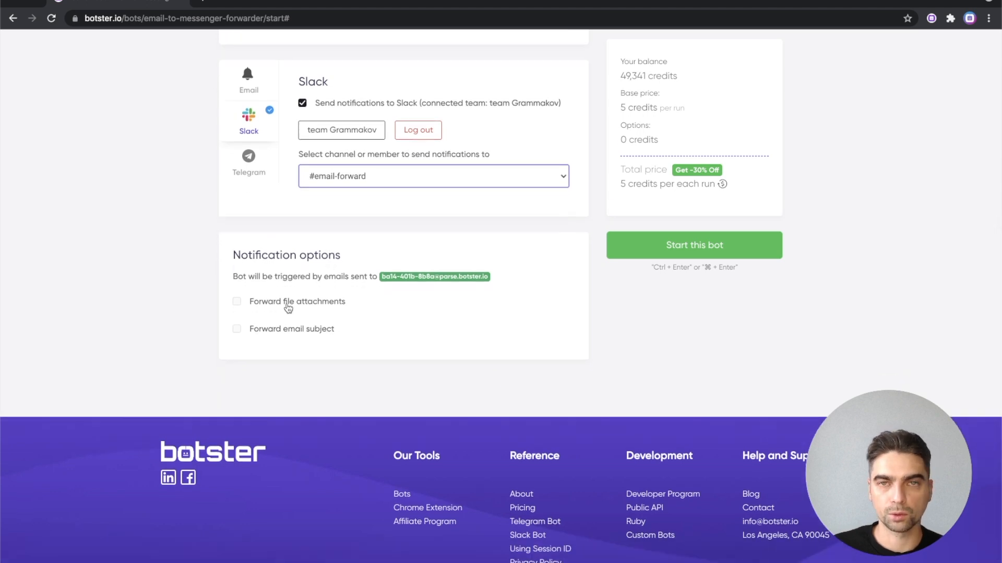
pyautogui.click(237, 300)
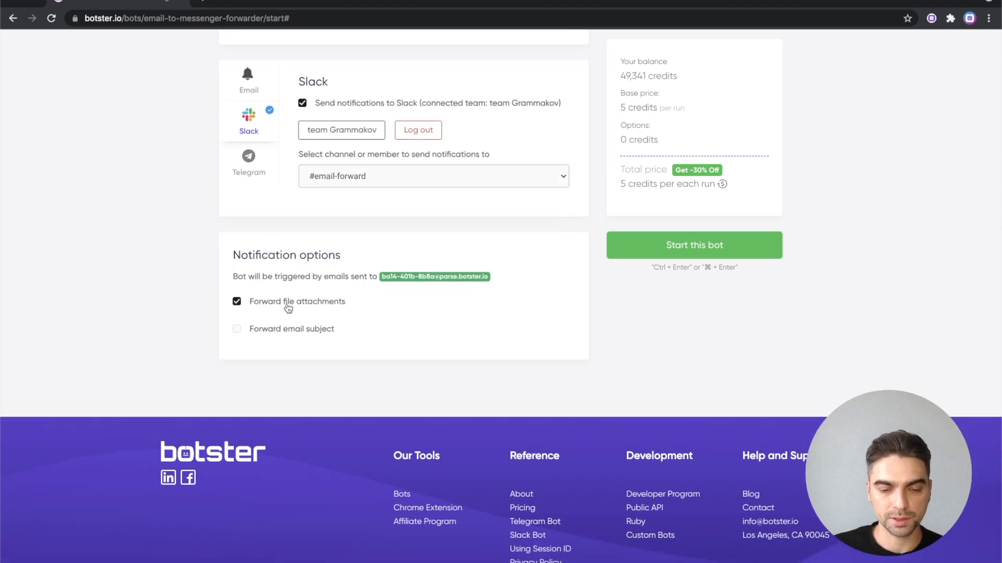
pyautogui.click(237, 328)
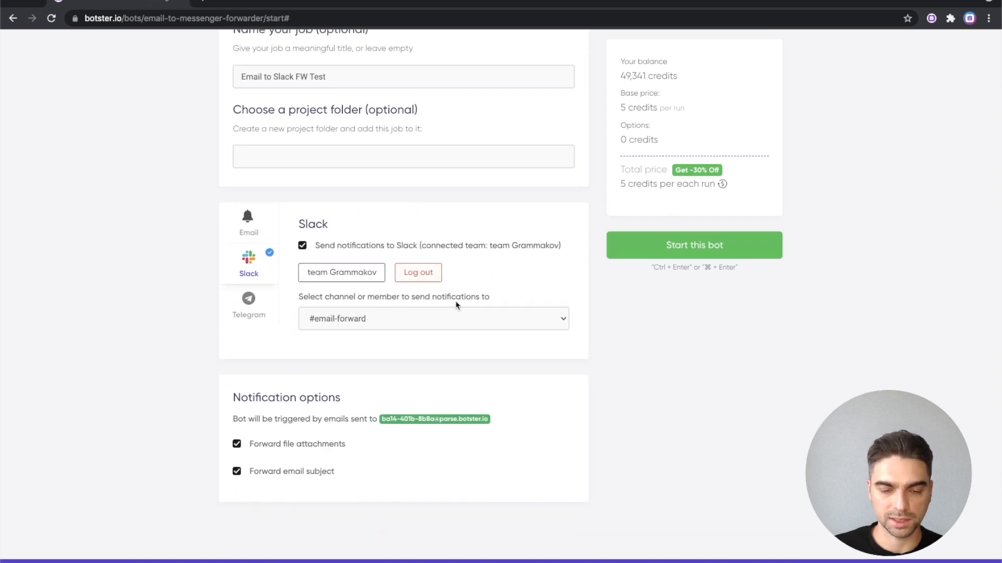
pyautogui.scroll(-3)
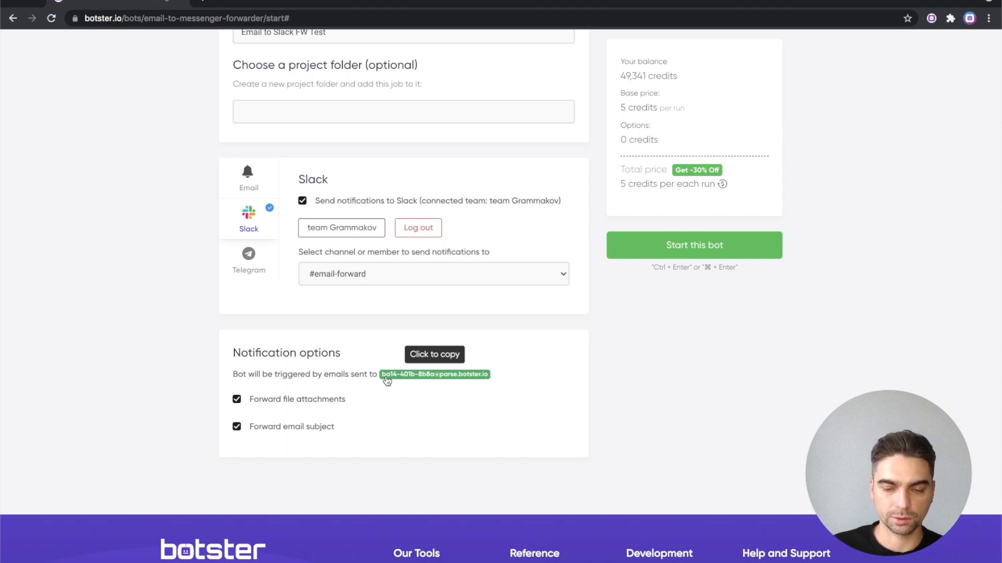
pyautogui.scroll(-3)
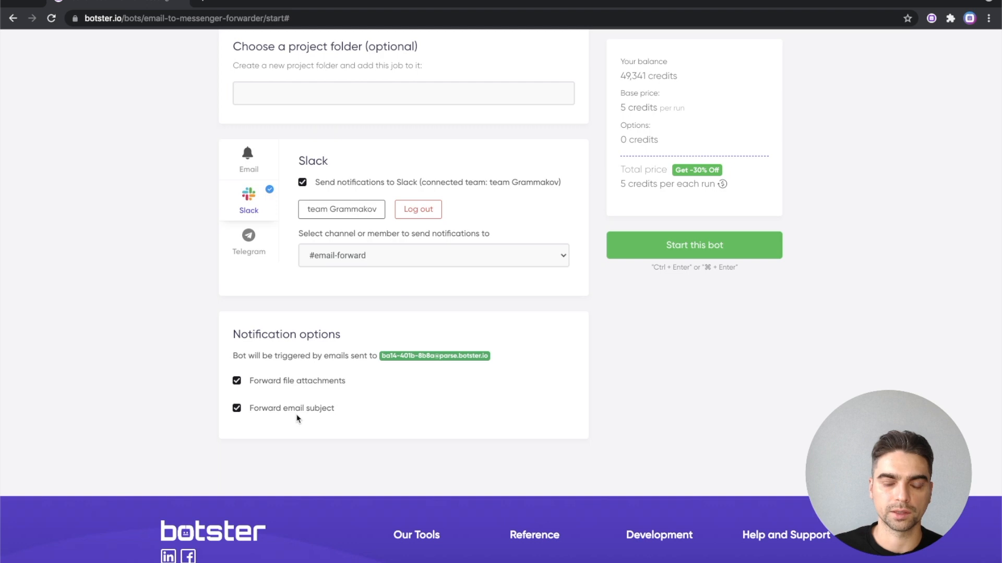
pyautogui.moveTo(637, 414)
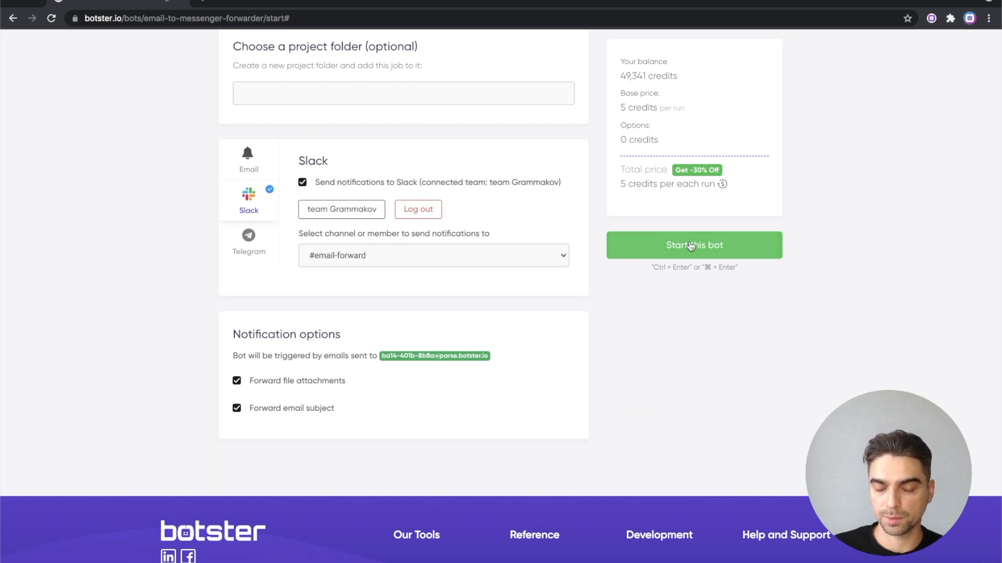
# Start the Email to Slack FW Test job so it appears active on My jobs
pyautogui.click(693, 244)
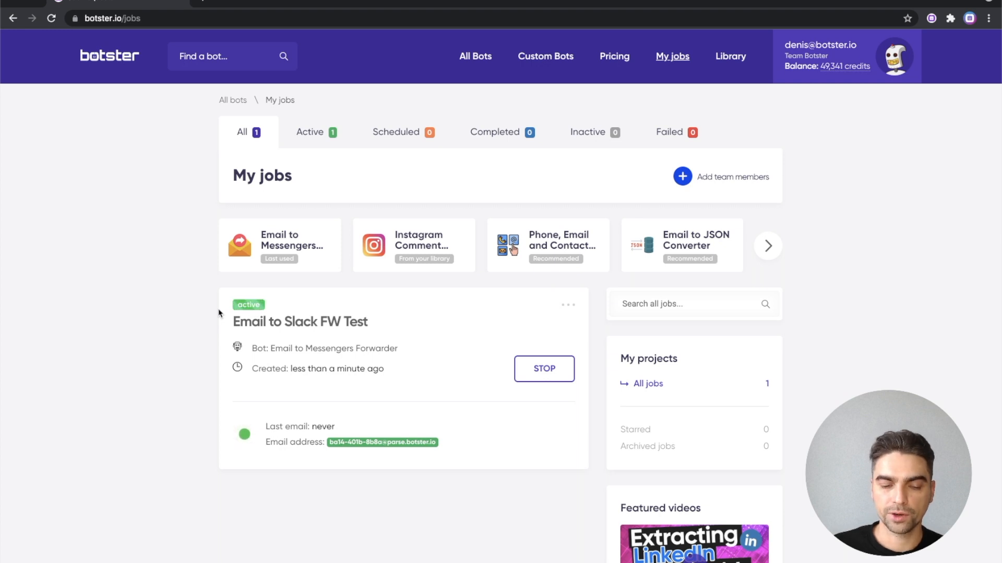
pyautogui.moveTo(382, 443)
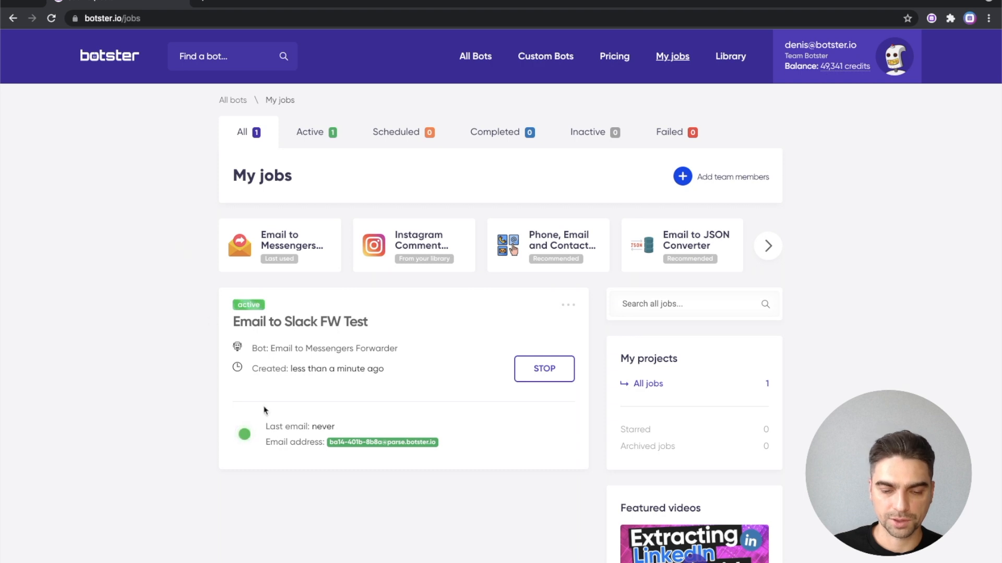
pyautogui.click(381, 442)
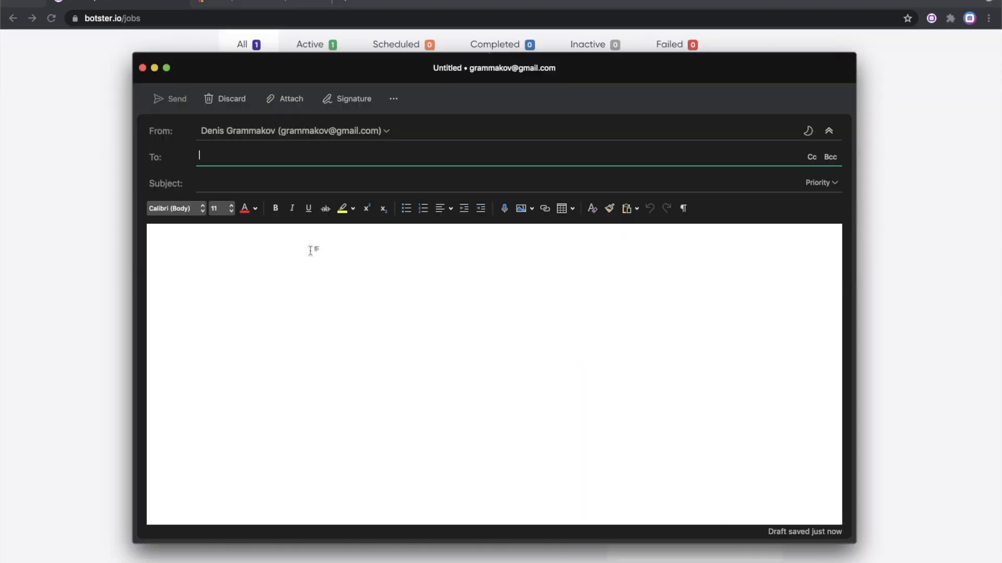
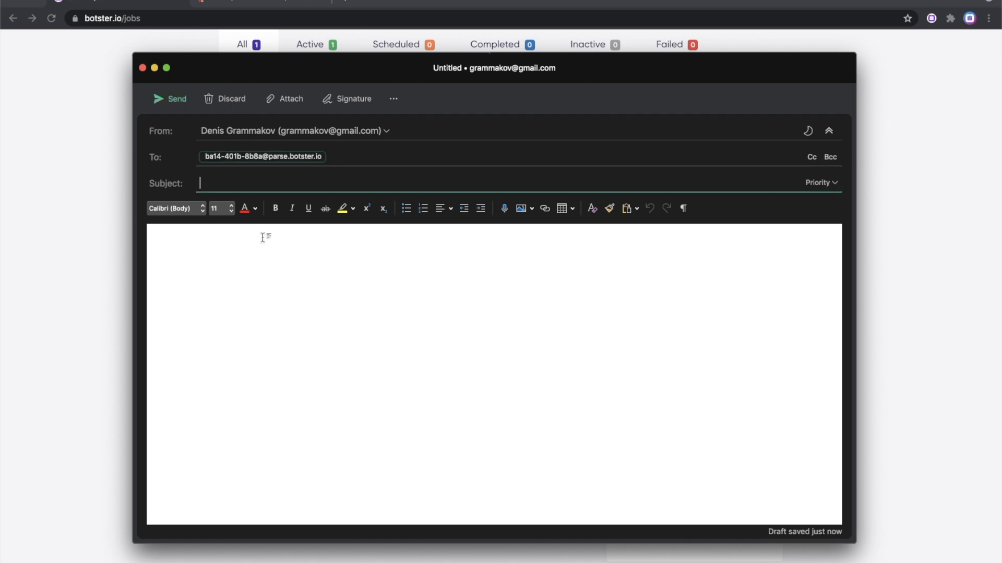
# Send an email to the job's parse.botster.io address with subject 'Test FW to Slack Channel' and body 'Test text'
pyautogui.write('Test')
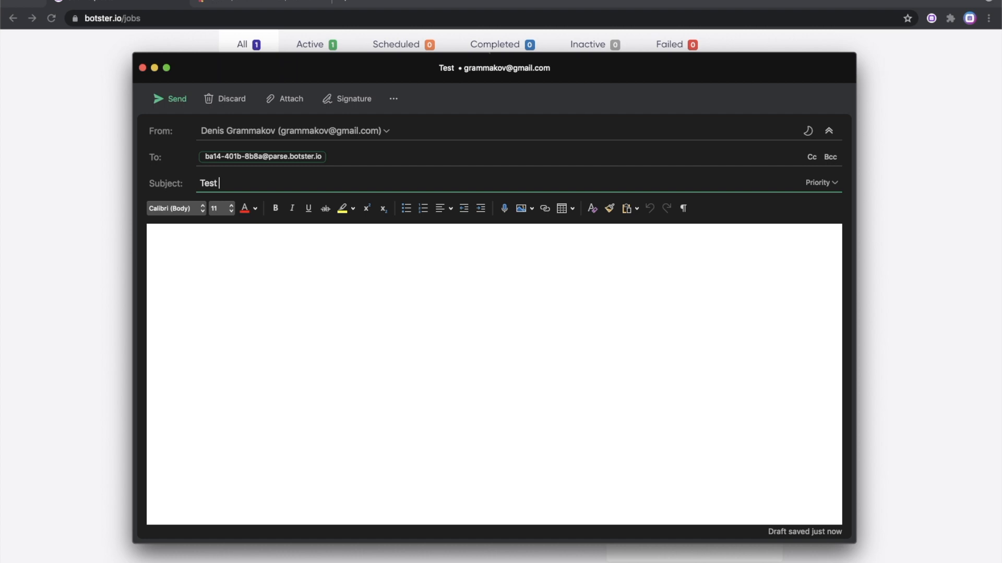
pyautogui.write('FW to')
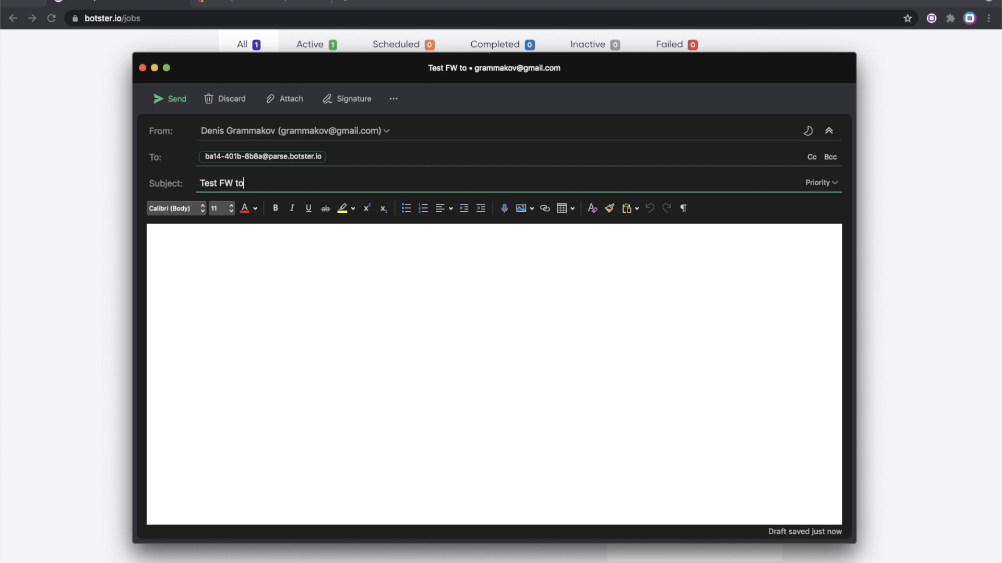
pyautogui.write('Slack Channel')
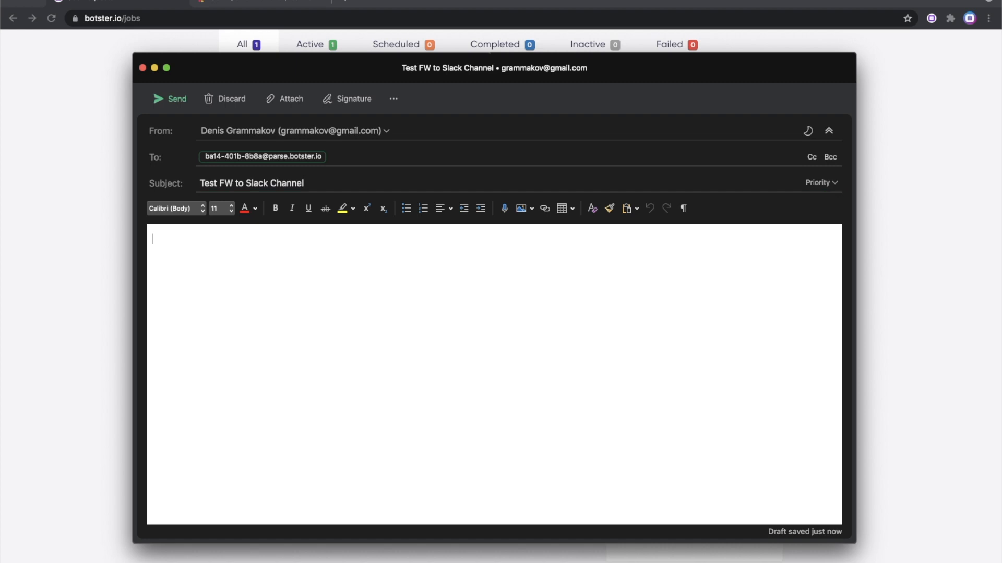
pyautogui.write('Test text')
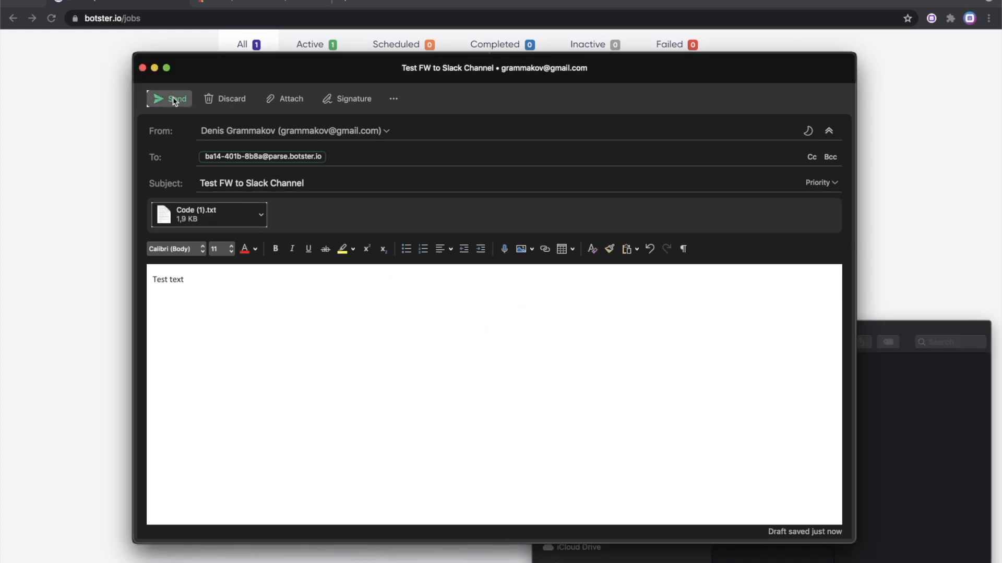
pyautogui.moveTo(169, 98)
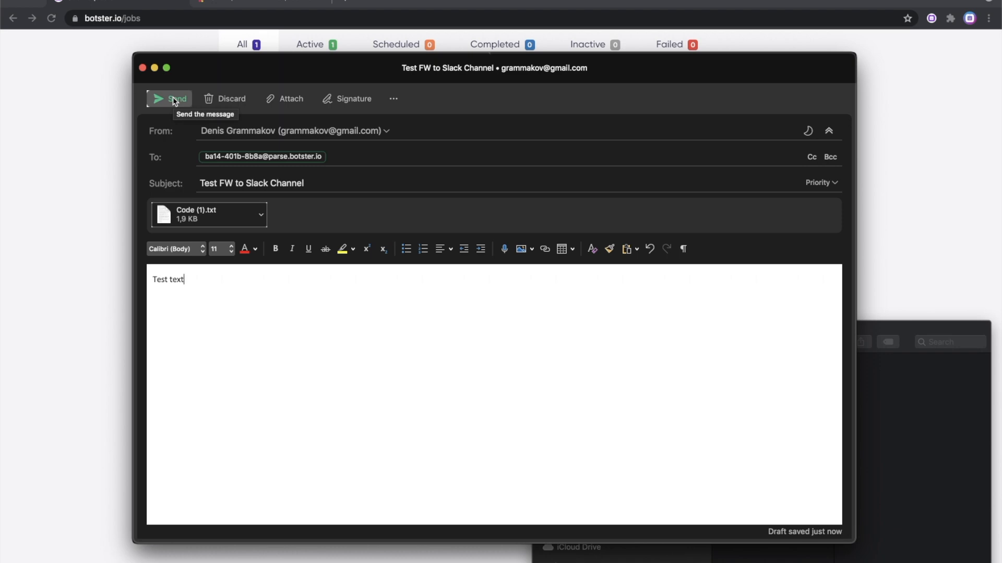
pyautogui.click(171, 98)
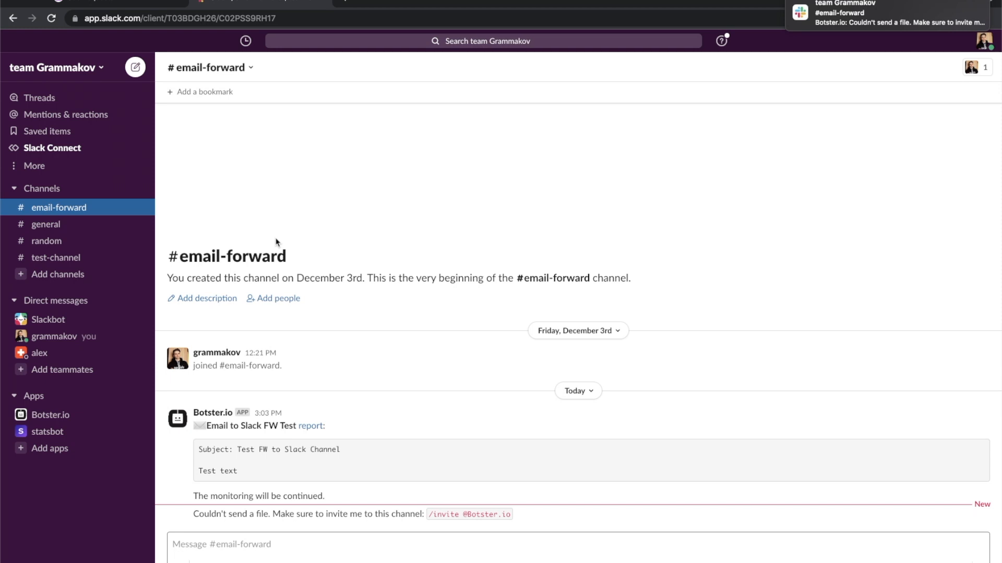
pyautogui.moveTo(309, 329)
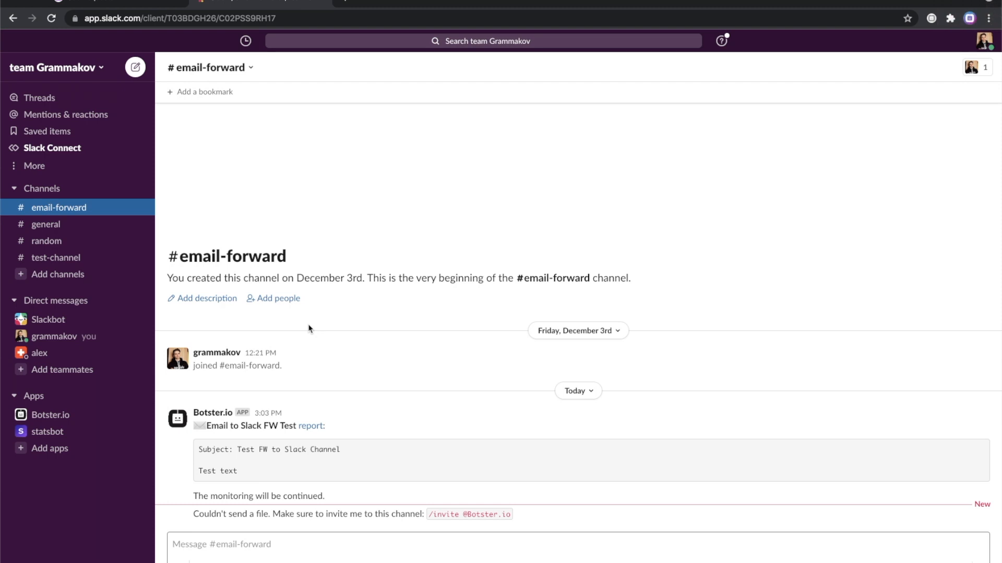
pyautogui.moveTo(363, 409)
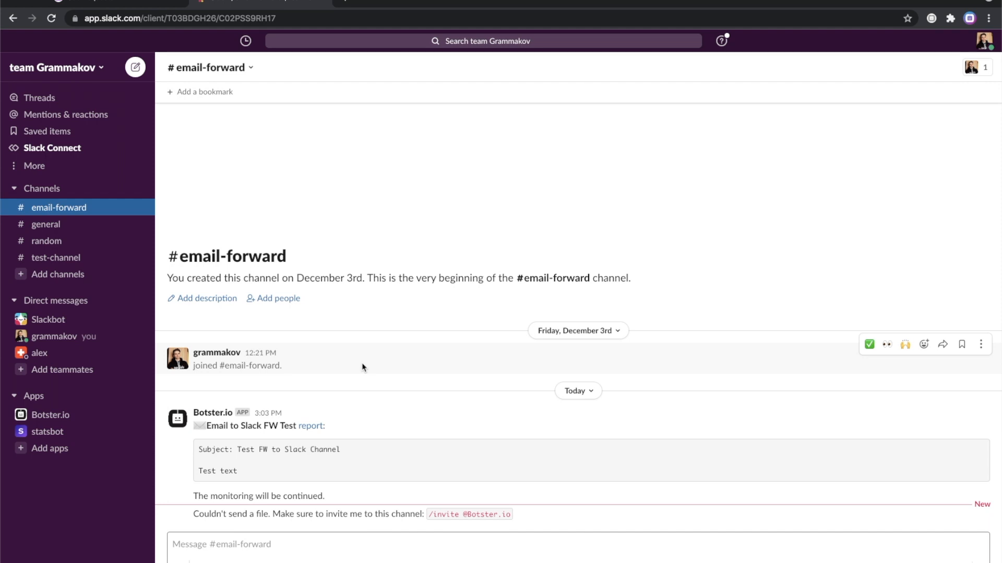
pyautogui.moveTo(409, 406)
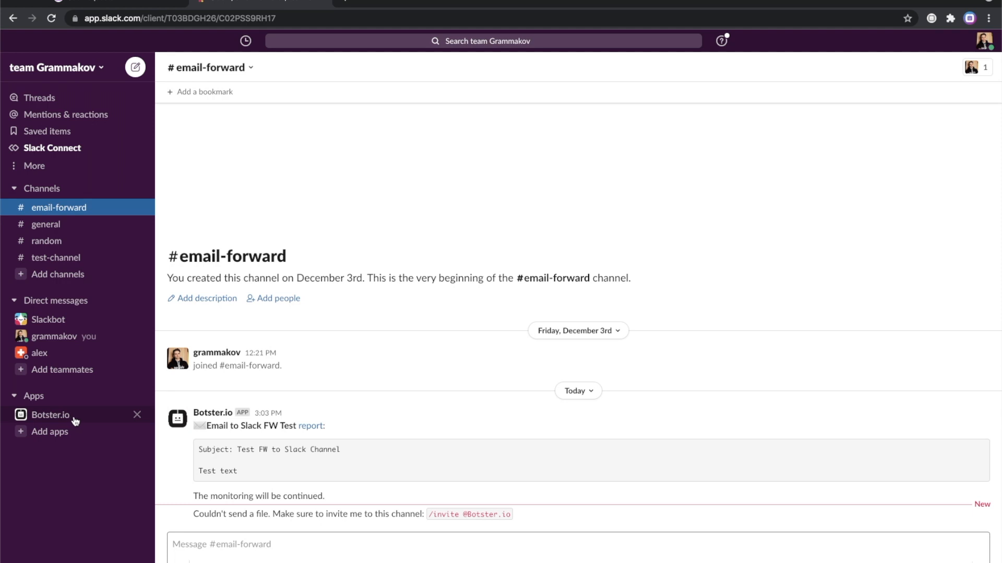
pyautogui.moveTo(367, 418)
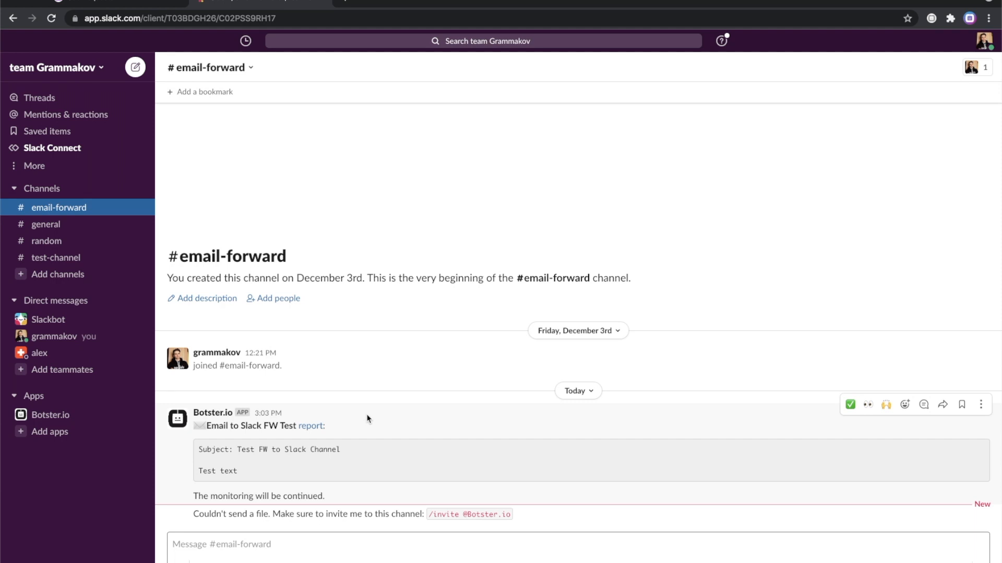
pyautogui.moveTo(245, 407)
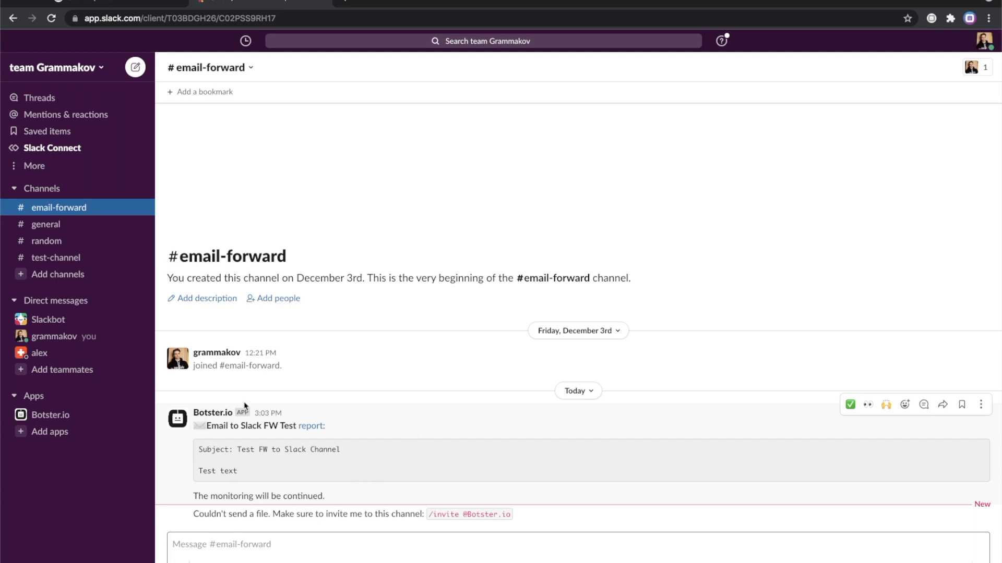
pyautogui.moveTo(214, 460)
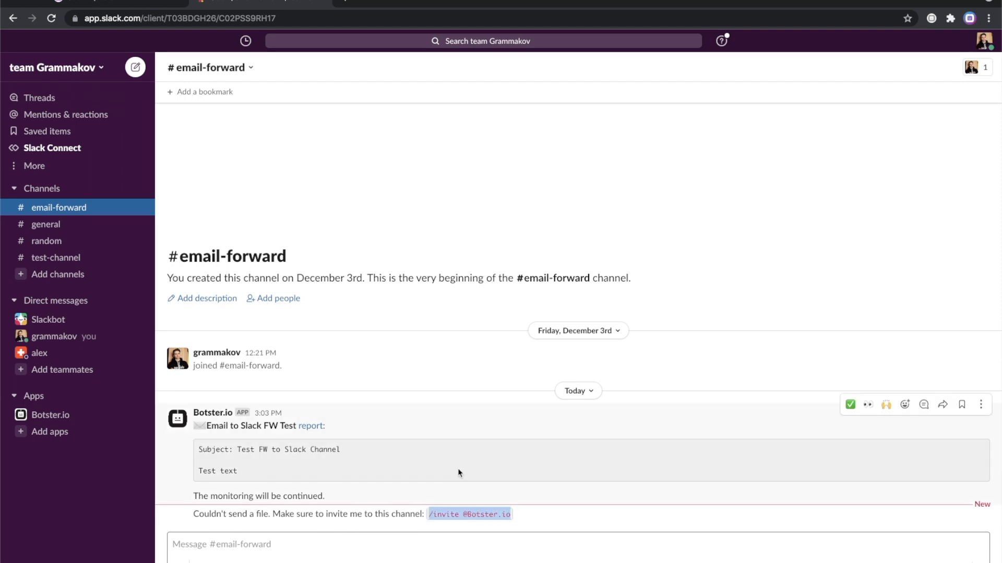
pyautogui.moveTo(420, 508)
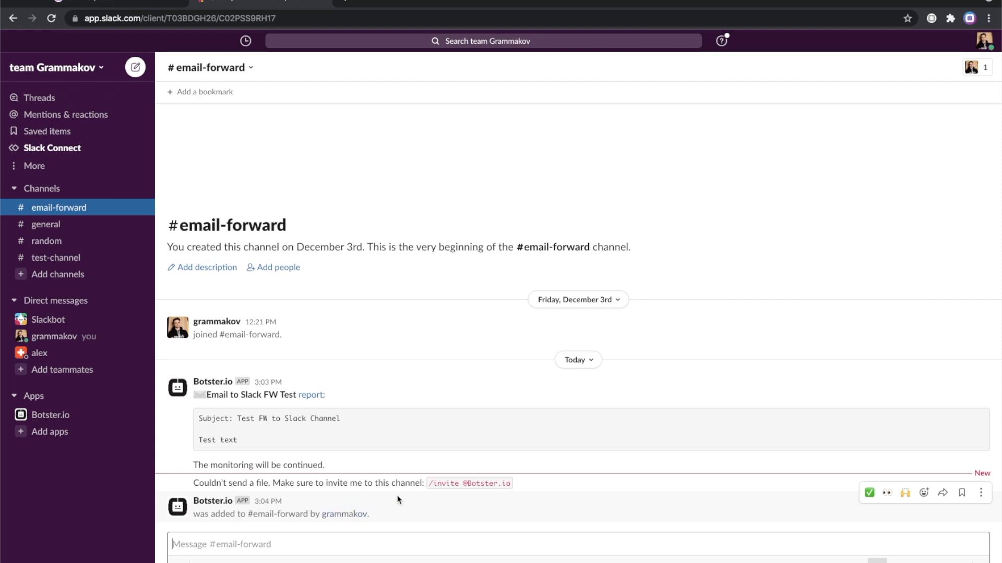
pyautogui.moveTo(476, 341)
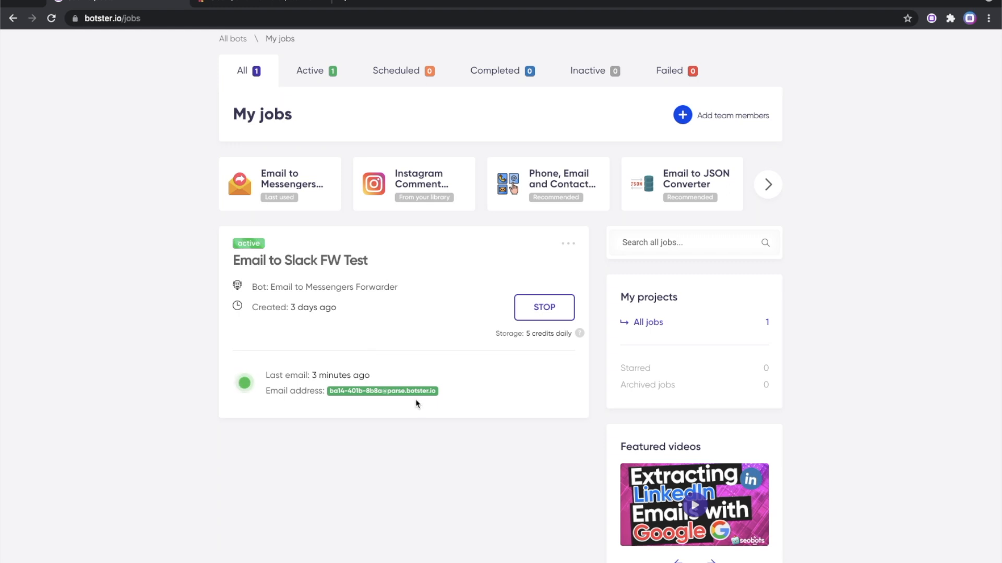
# Address a new email to the copied job address with subject 'Test email n. 2' and body 'Test text 2'
pyautogui.click(382, 391)
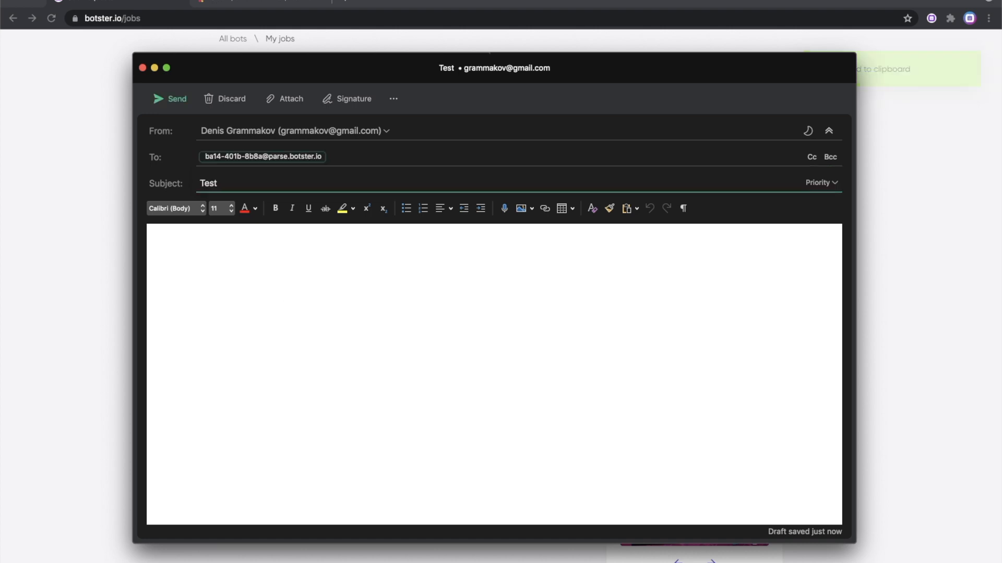
pyautogui.write('email n. 2')
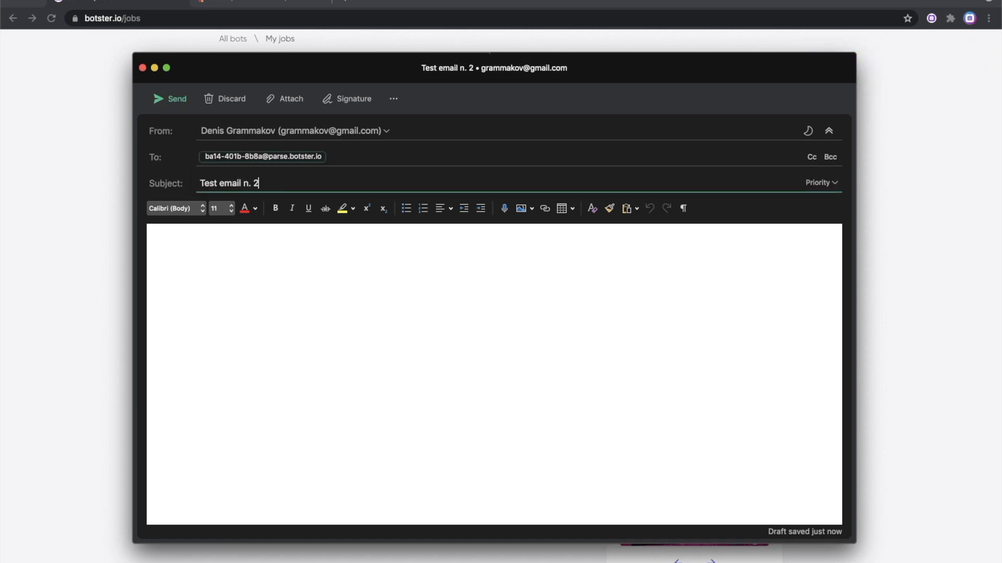
pyautogui.write('Test text 2')
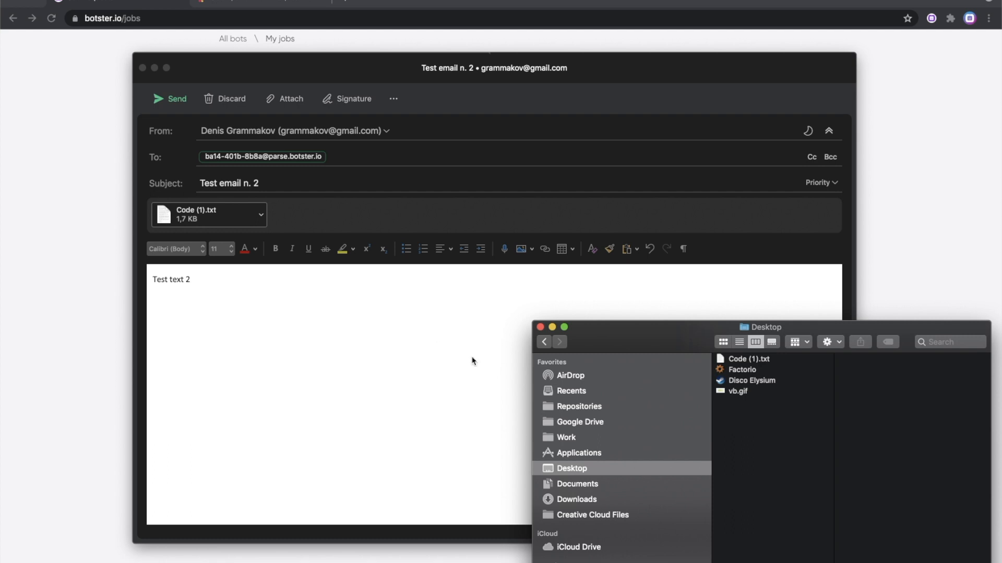
pyautogui.moveTo(461, 339)
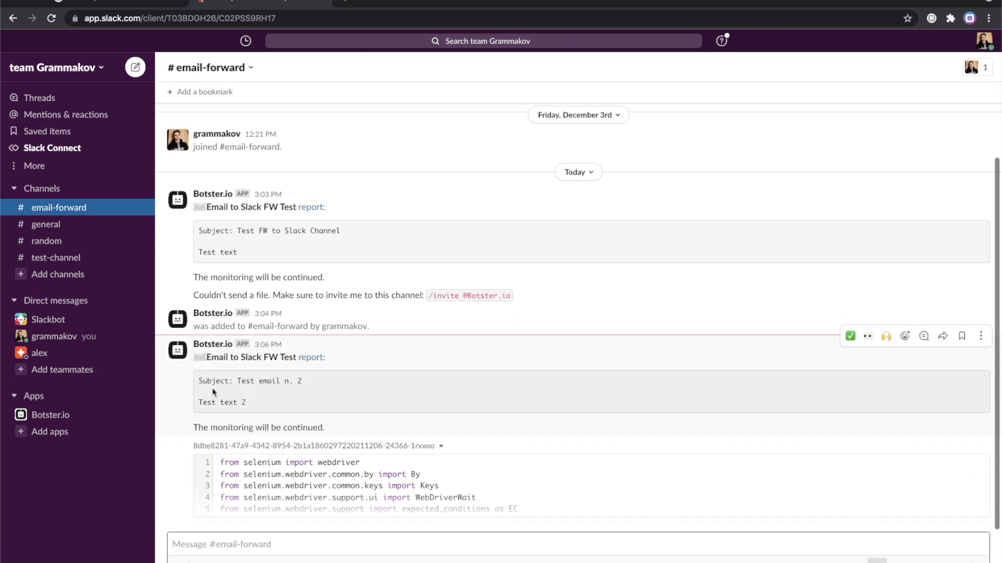
pyautogui.moveTo(188, 403)
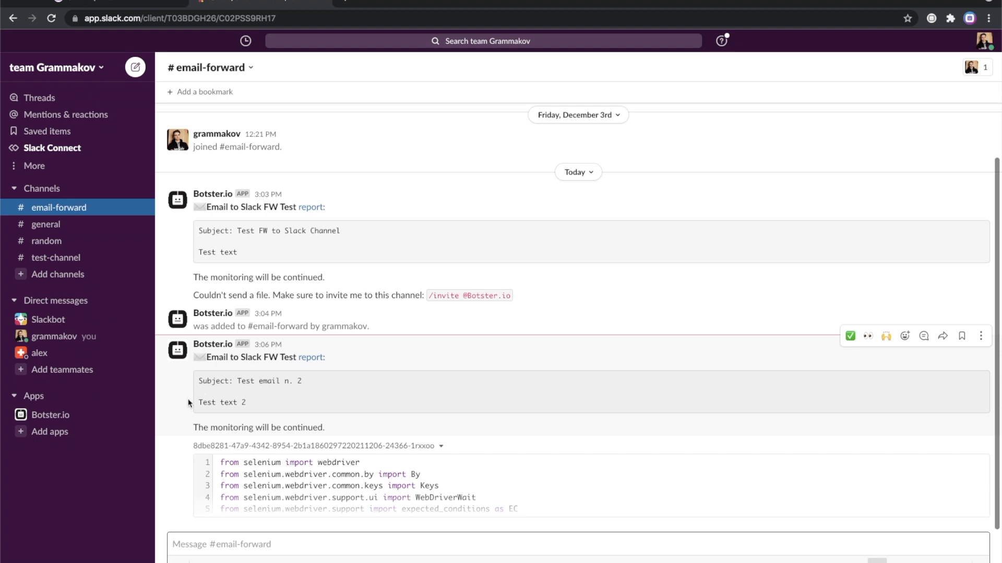
pyautogui.moveTo(367, 460)
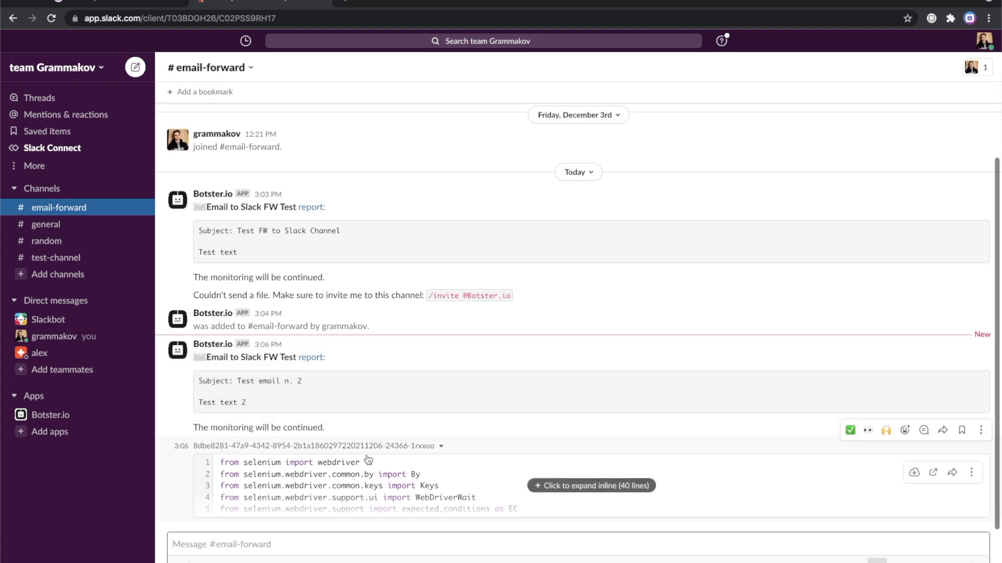
pyautogui.moveTo(443, 450)
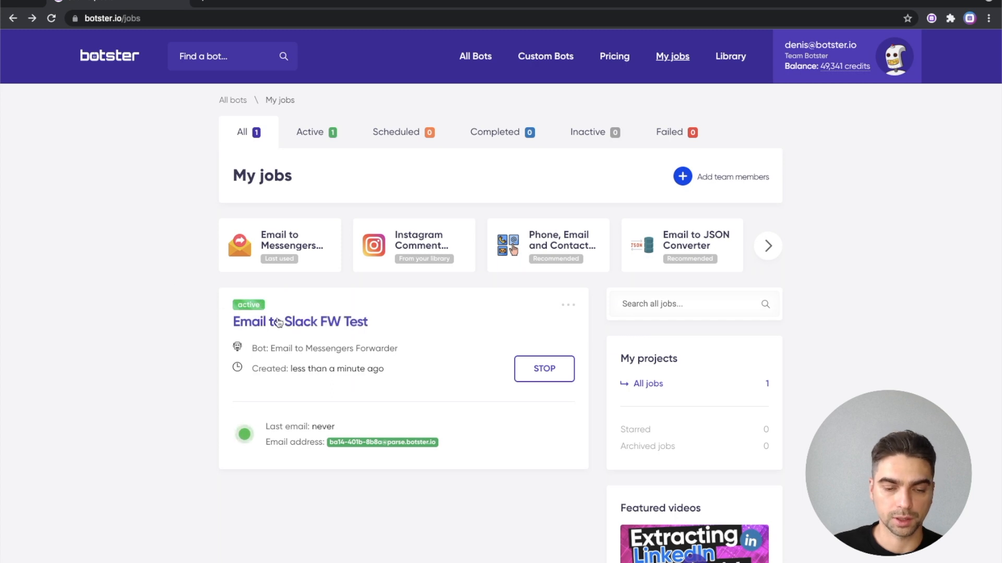
# Open the job's detail page and expand its settings and Monitoring log showing both forwarding options checked
pyautogui.click(300, 321)
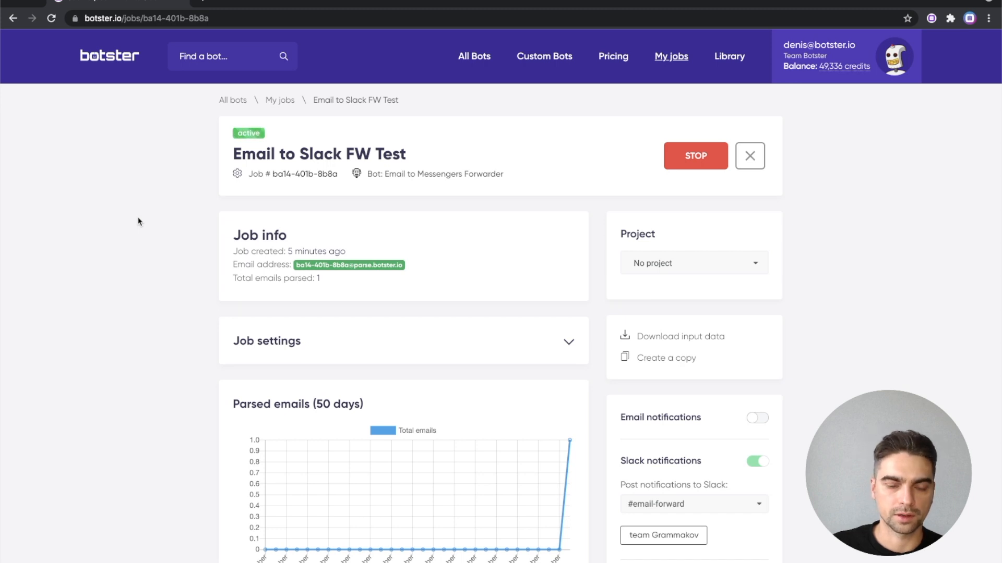
pyautogui.scroll(-3)
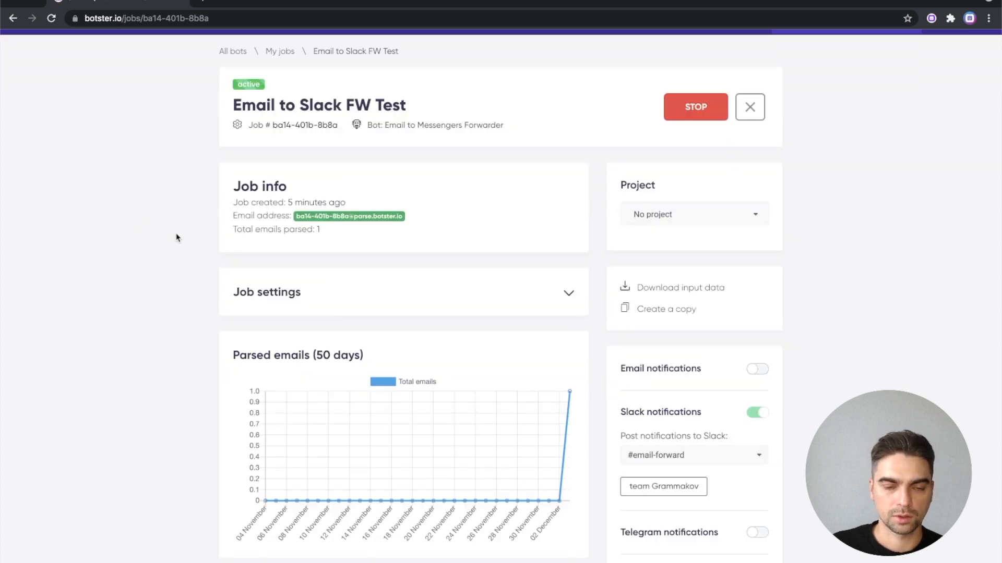
pyautogui.scroll(-3)
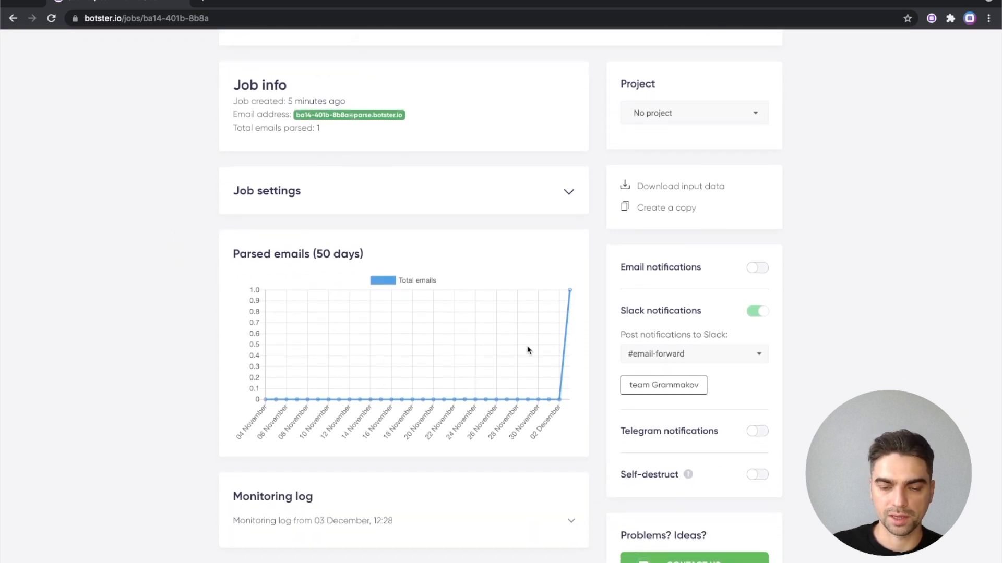
pyautogui.scroll(-3)
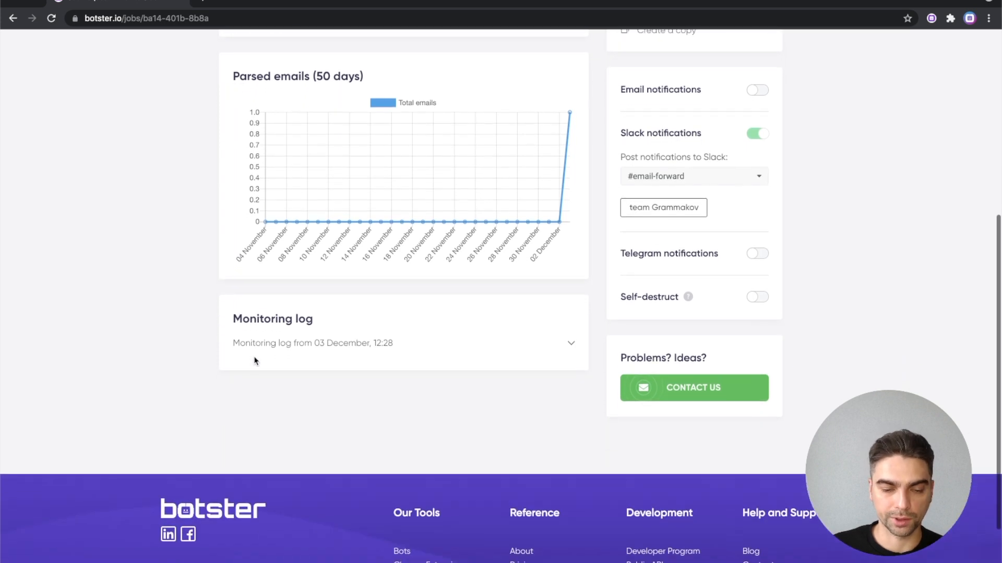
pyautogui.click(312, 343)
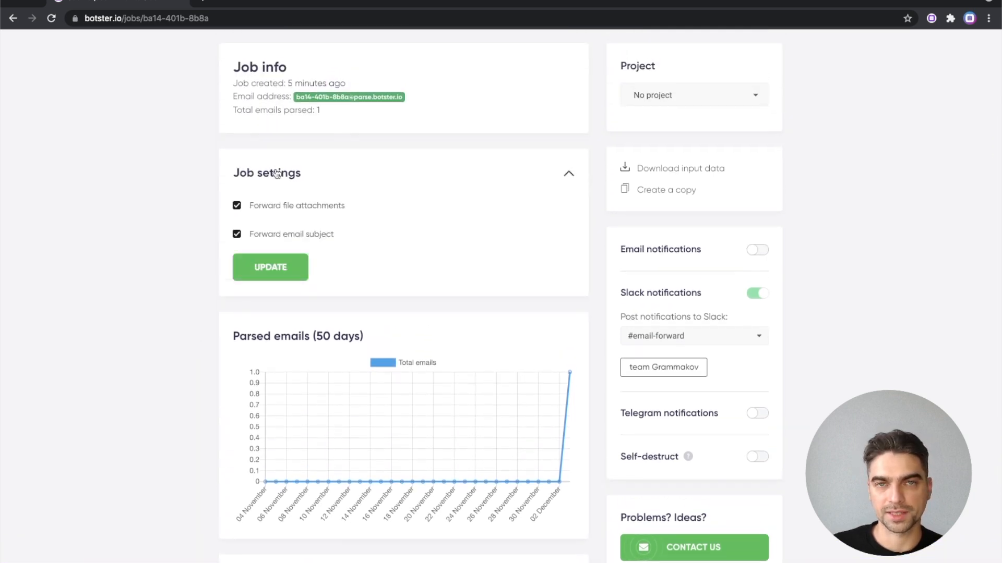
pyautogui.scroll(-3)
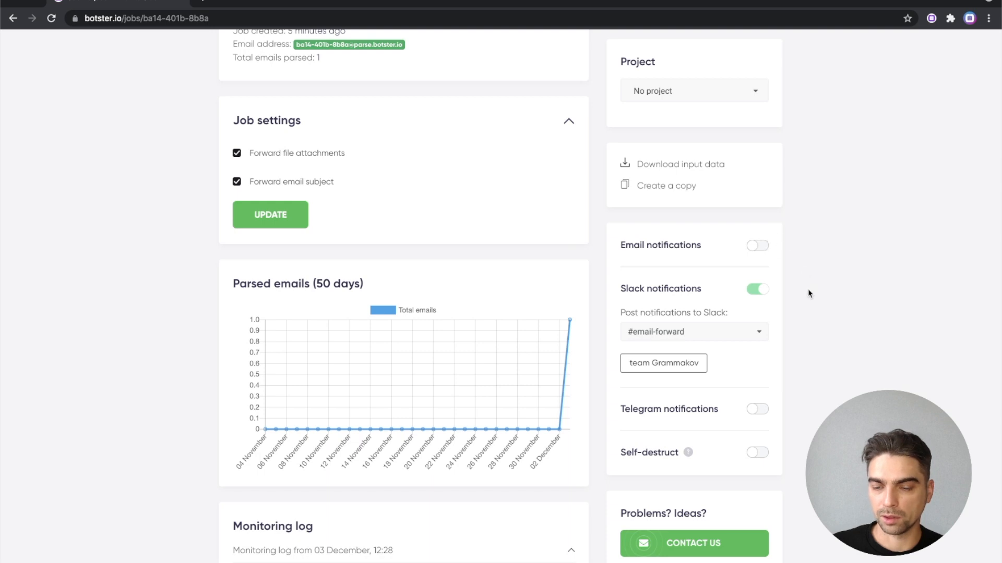
pyautogui.moveTo(815, 394)
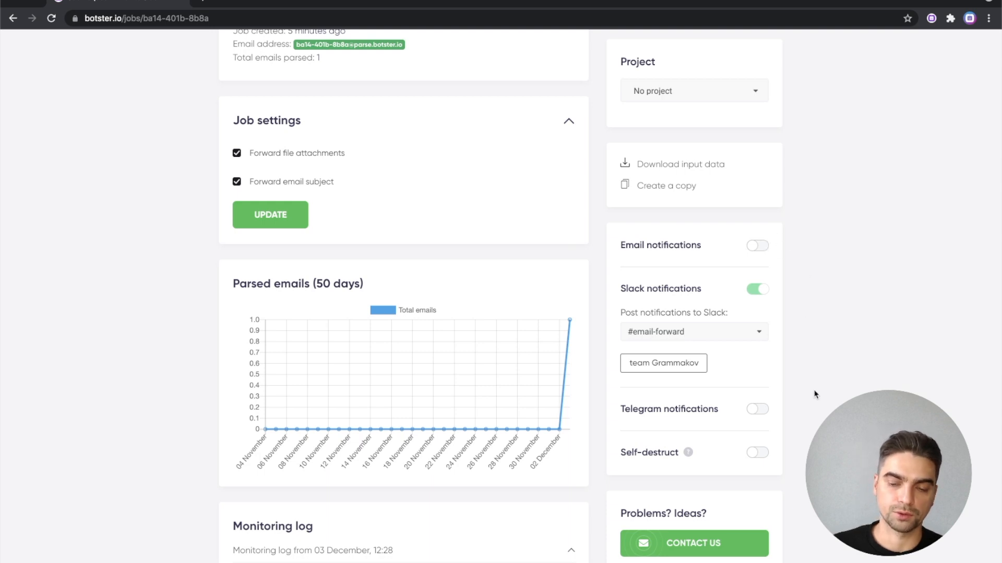